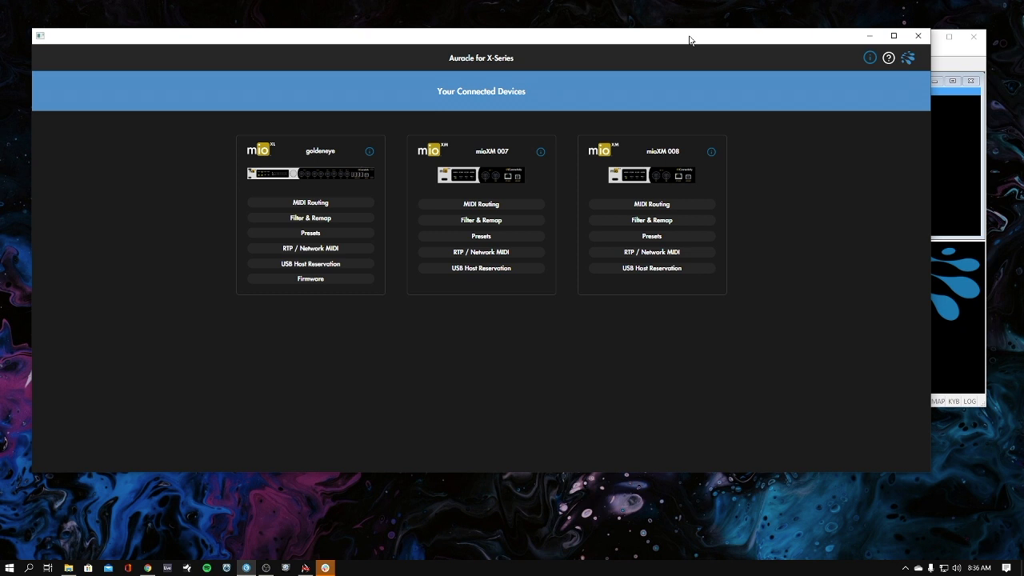
{"action": "mouse_move", "coordinate": [686, 45]}
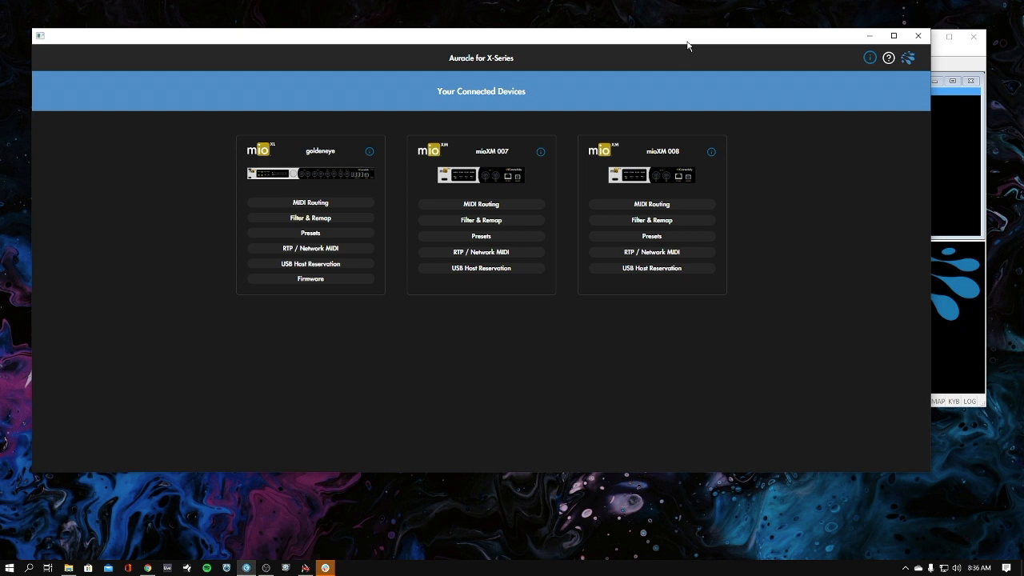
{"action": "mouse_move", "coordinate": [653, 153]}
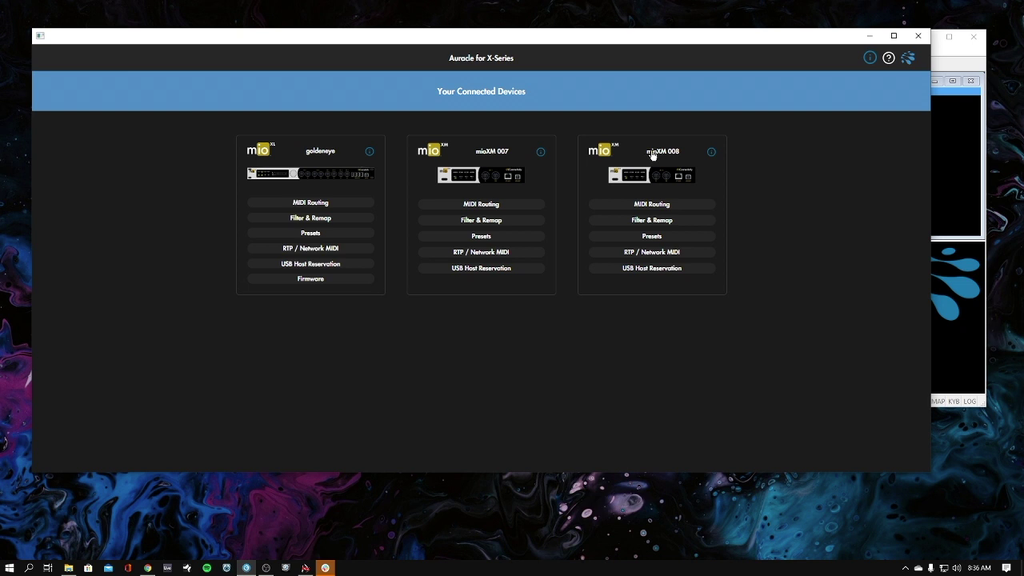
{"action": "mouse_move", "coordinate": [671, 158]}
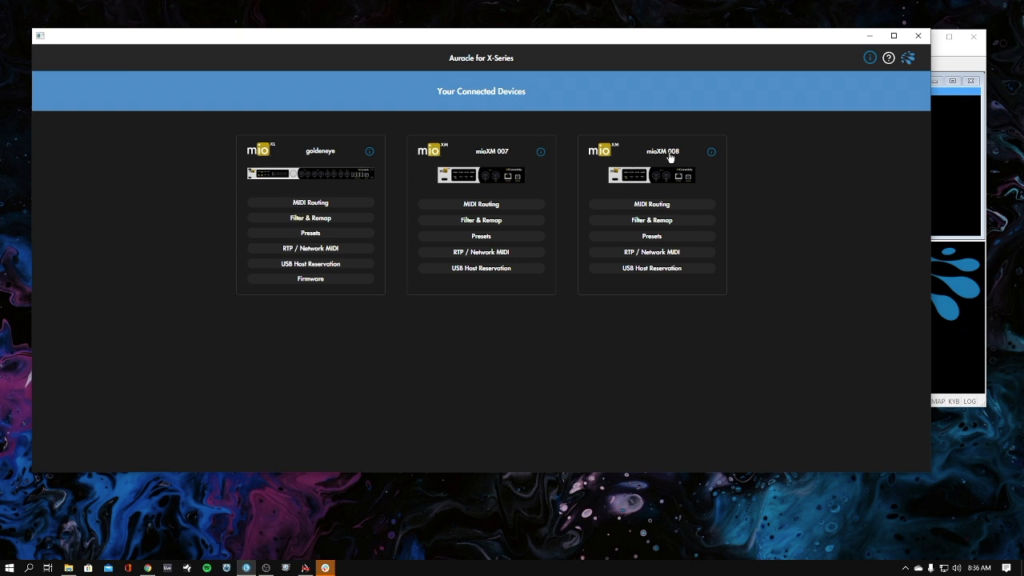
{"action": "mouse_move", "coordinate": [528, 333]}
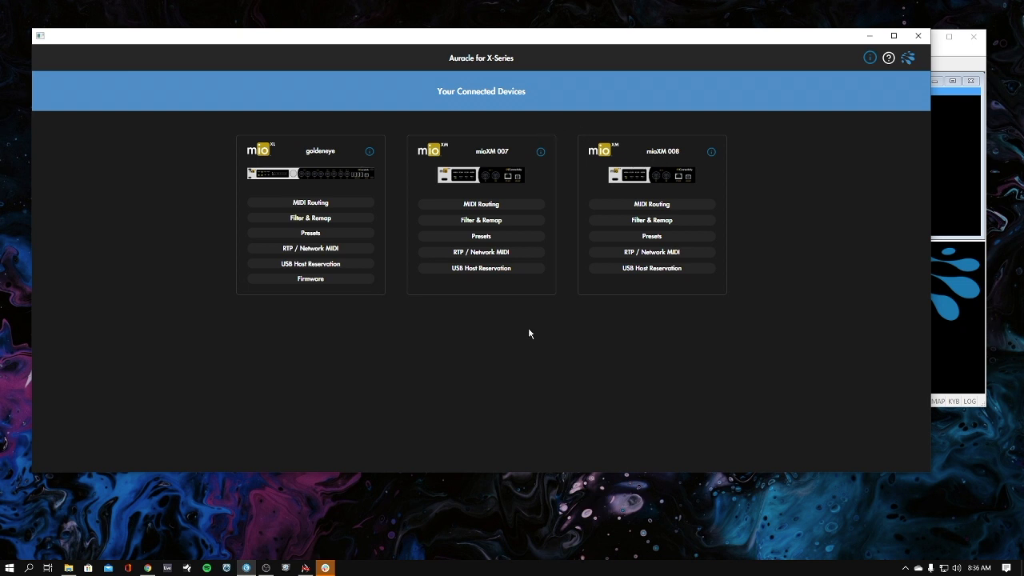
{"action": "mouse_move", "coordinate": [614, 104]}
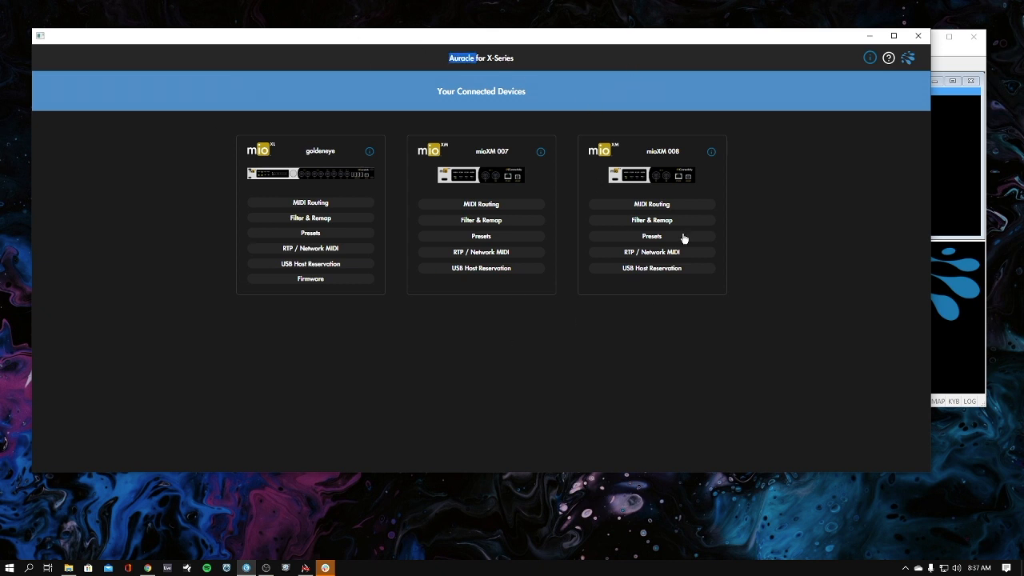
{"action": "mouse_move", "coordinate": [628, 272]}
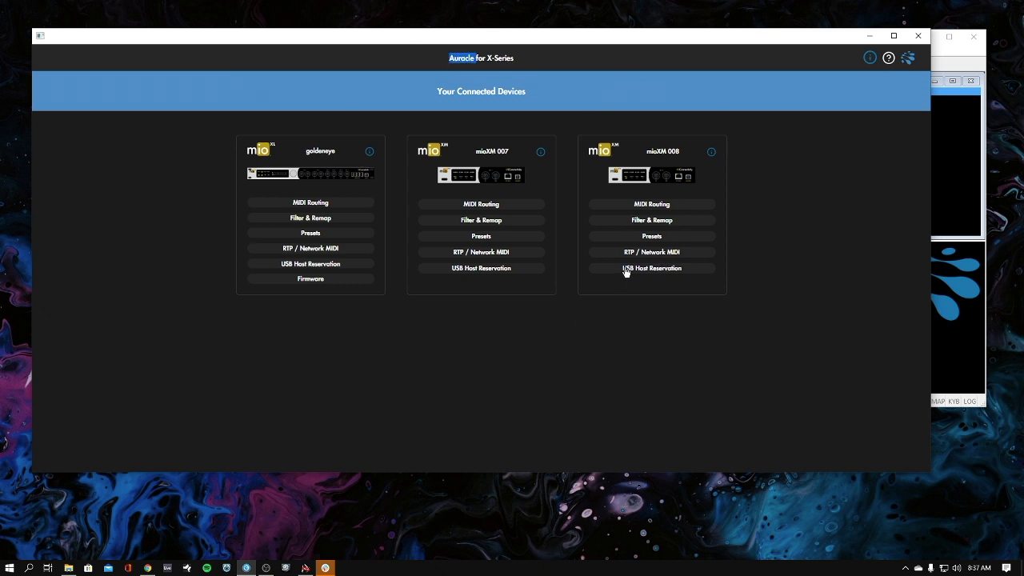
{"action": "mouse_move", "coordinate": [643, 275]}
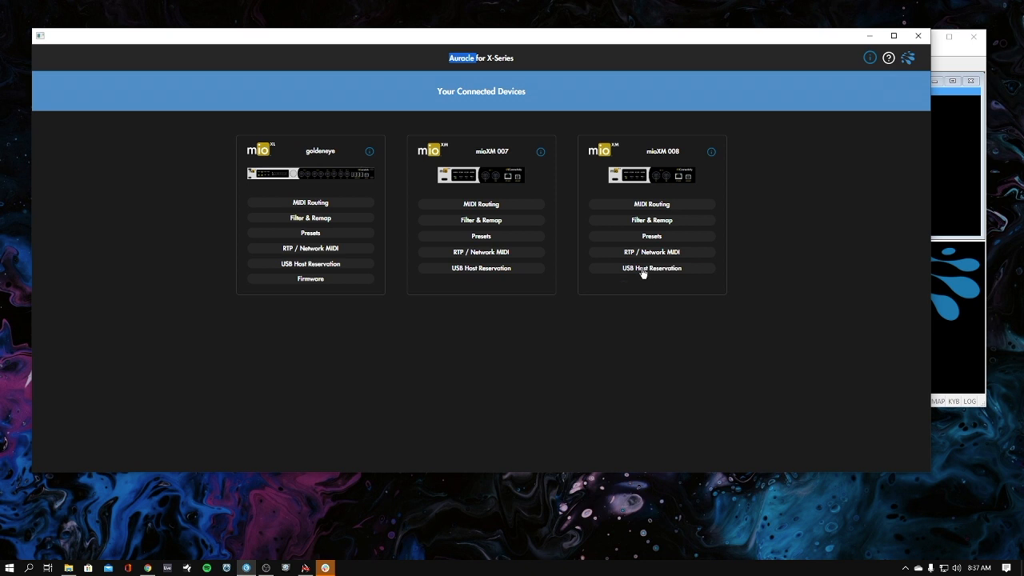
Review the USB host reservations, keeping Code 61 on HST 1 and LPD8 on HST 3
{"action": "left_click", "coordinate": [652, 269]}
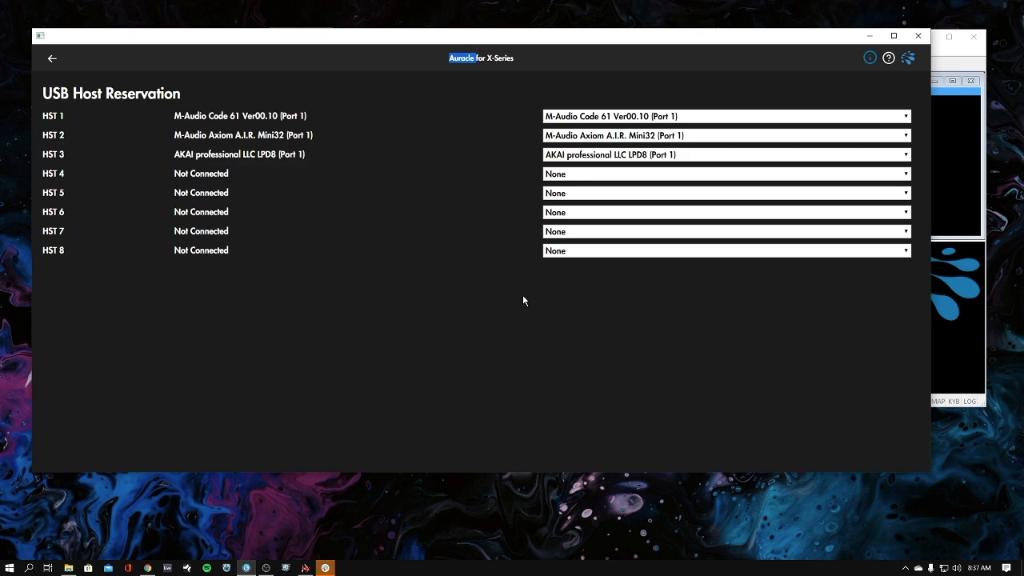
{"action": "mouse_move", "coordinate": [509, 164]}
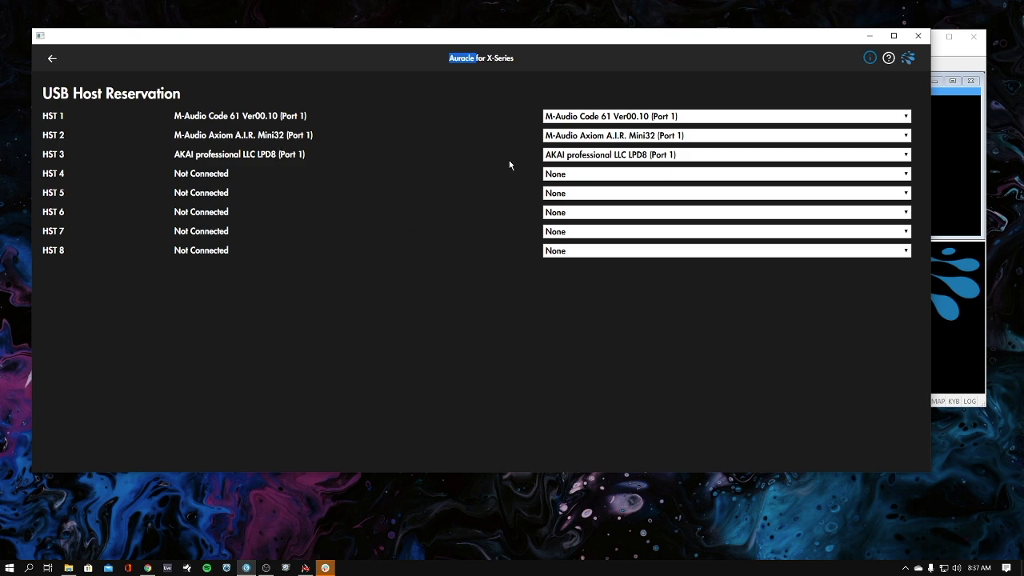
{"action": "mouse_move", "coordinate": [168, 127]}
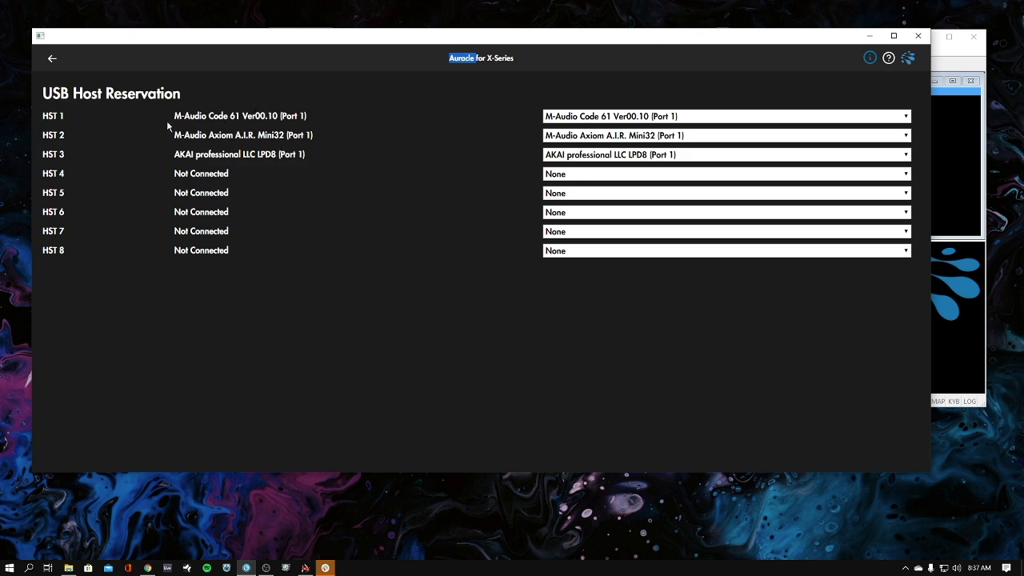
{"action": "mouse_move", "coordinate": [406, 125]}
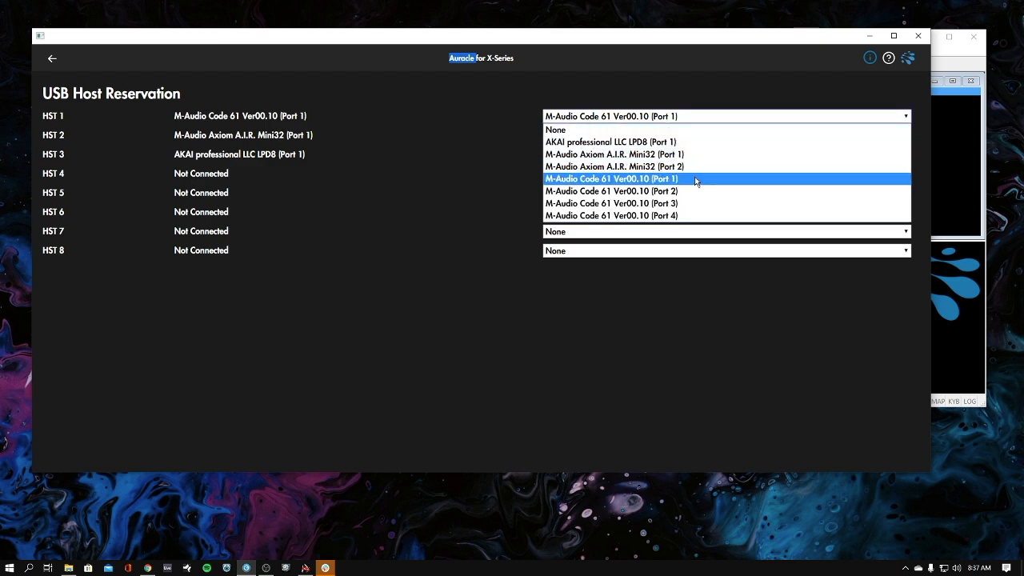
{"action": "mouse_move", "coordinate": [688, 182]}
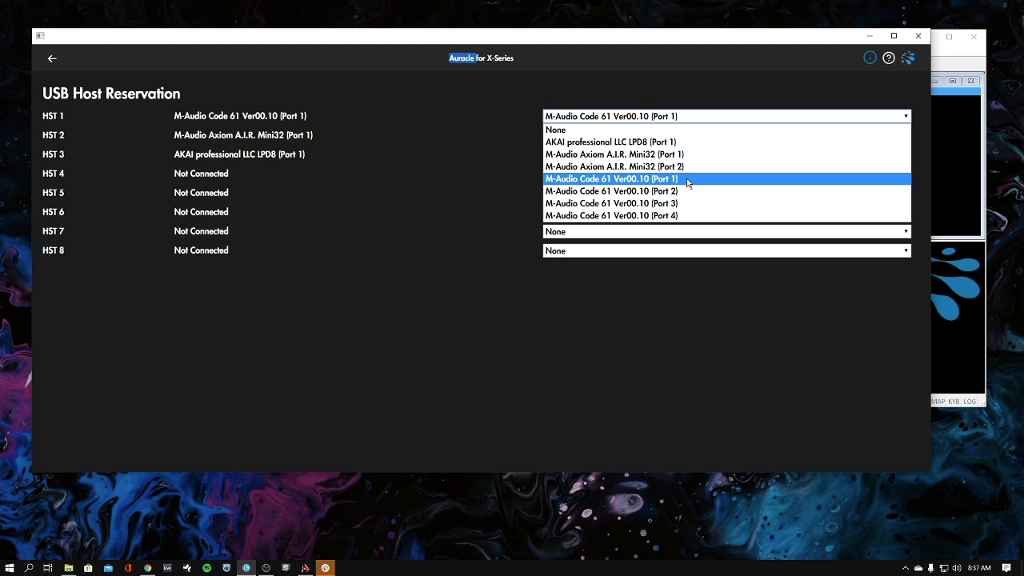
{"action": "left_click", "coordinate": [611, 179]}
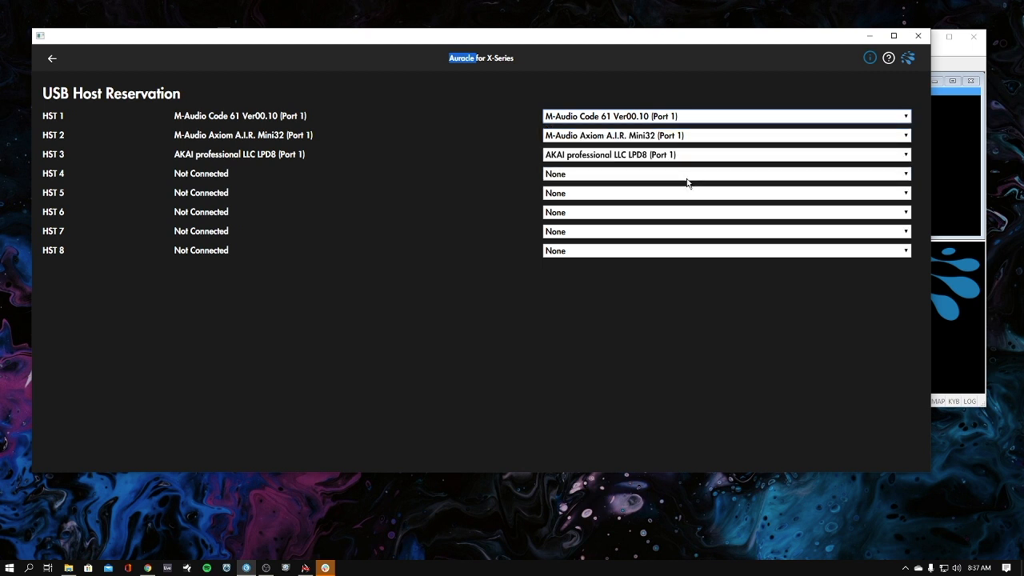
{"action": "mouse_move", "coordinate": [666, 154]}
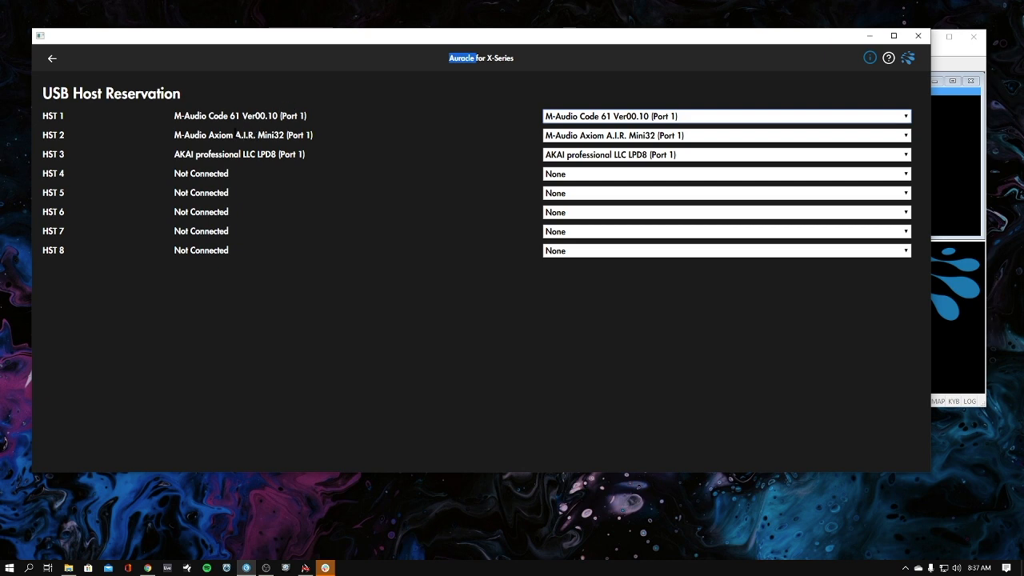
{"action": "left_click", "coordinate": [723, 135]}
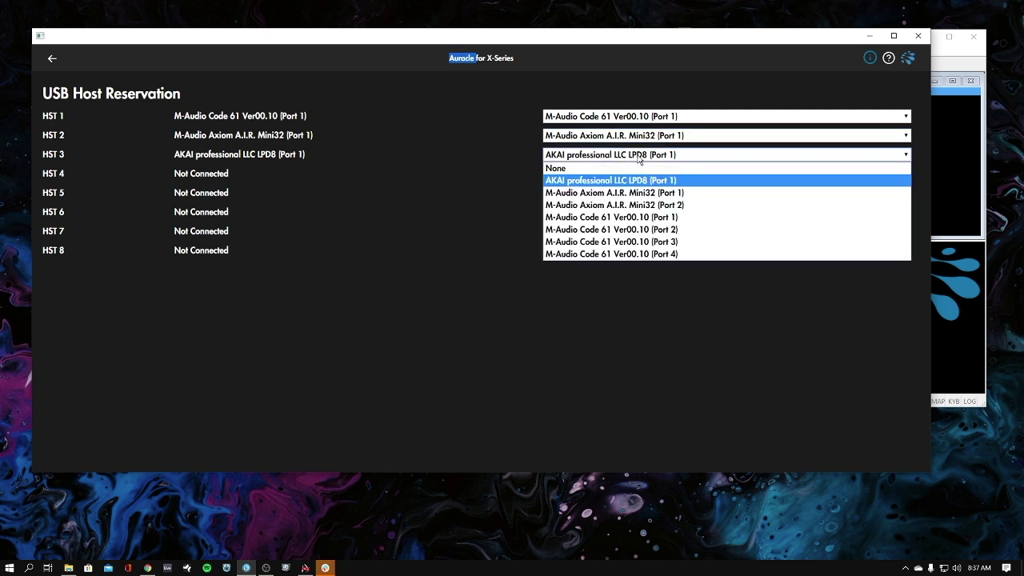
{"action": "left_click", "coordinate": [612, 180]}
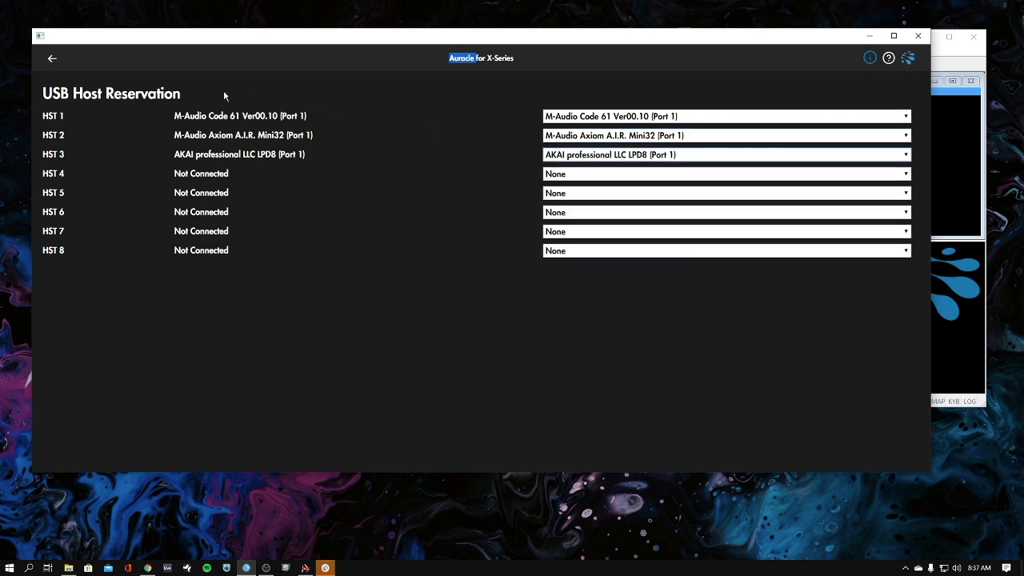
{"action": "left_click", "coordinate": [51, 57]}
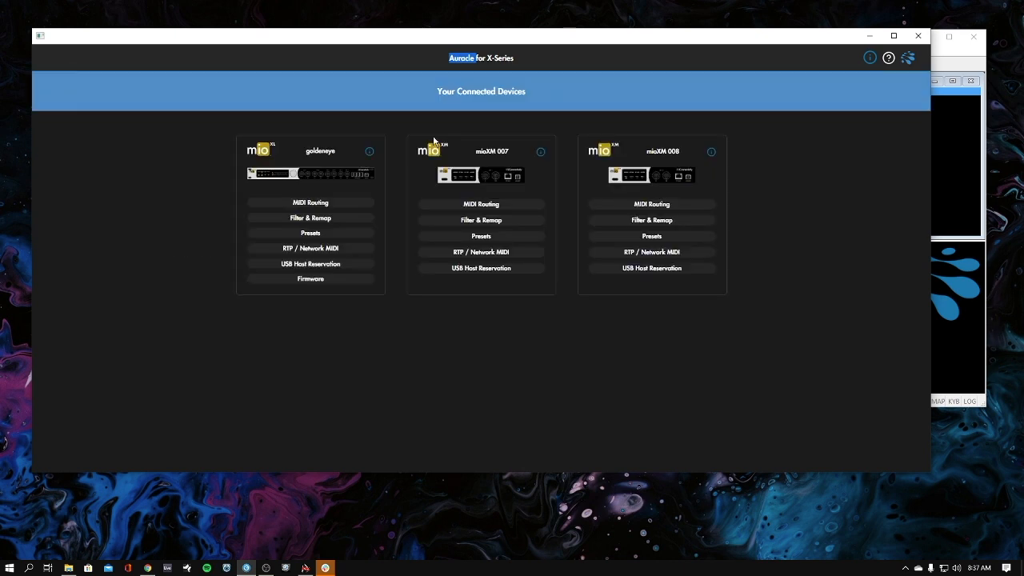
{"action": "mouse_move", "coordinate": [647, 202]}
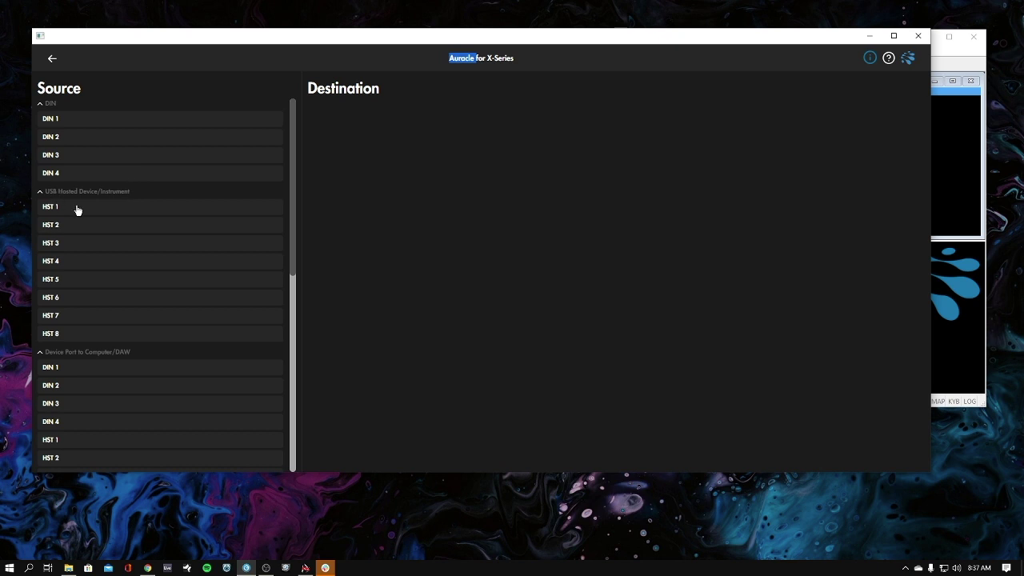
{"action": "mouse_move", "coordinate": [64, 213]}
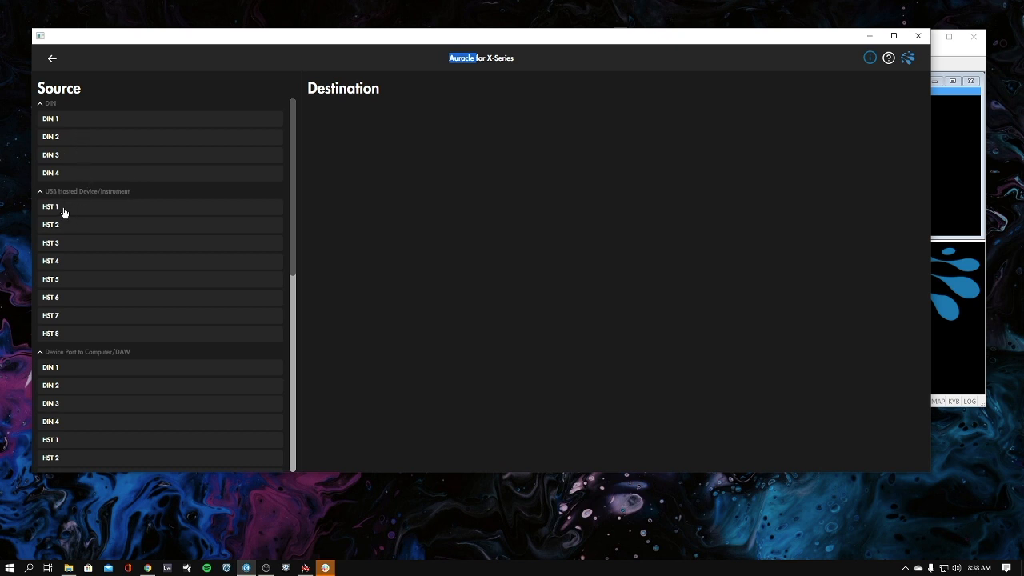
Rename the HST 1 USB-hosted source to CODE in the MIDI routing
{"action": "left_click", "coordinate": [51, 206]}
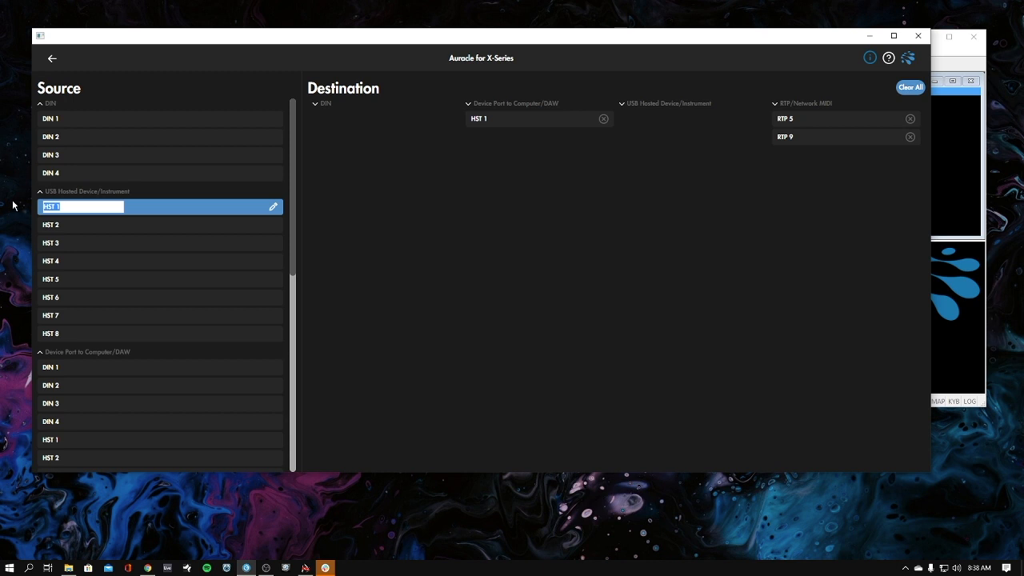
{"action": "type", "text": "CODE"}
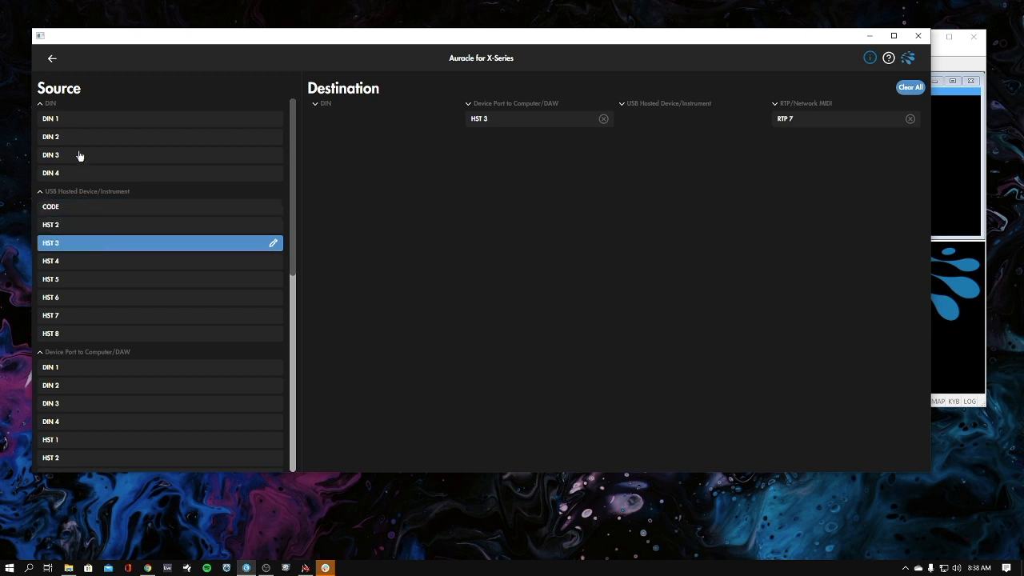
Rename the DIN 1 source to MONOLOGUE, then show the CODE source's routes
{"action": "left_click", "coordinate": [51, 119]}
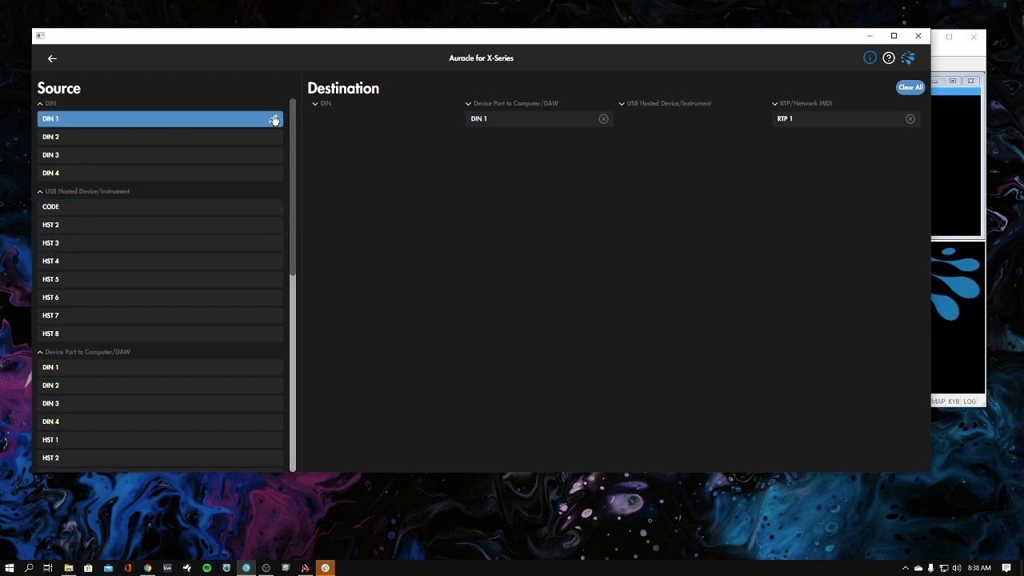
{"action": "double_click", "coordinate": [51, 118]}
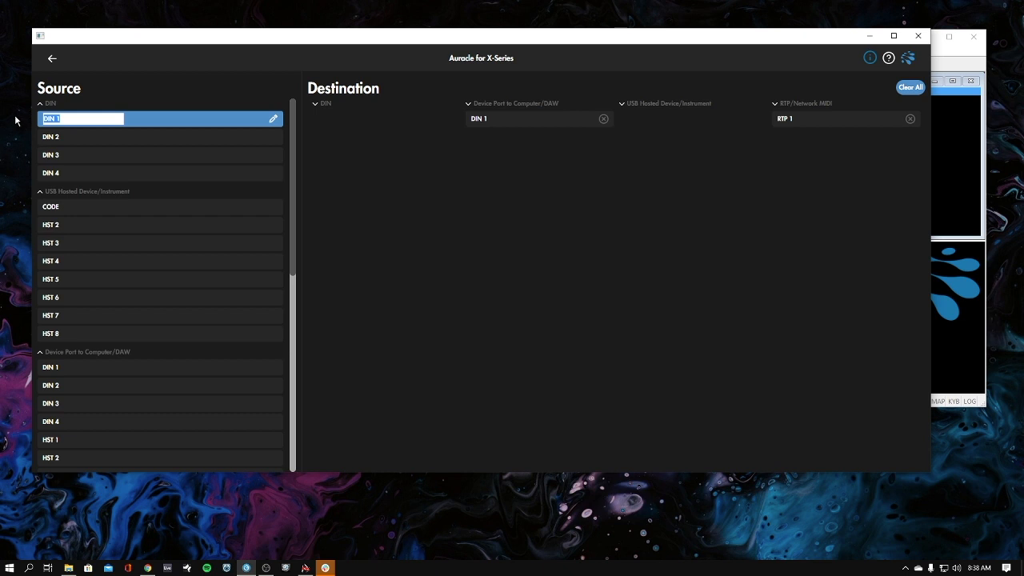
{"action": "type", "text": "MONOLO"}
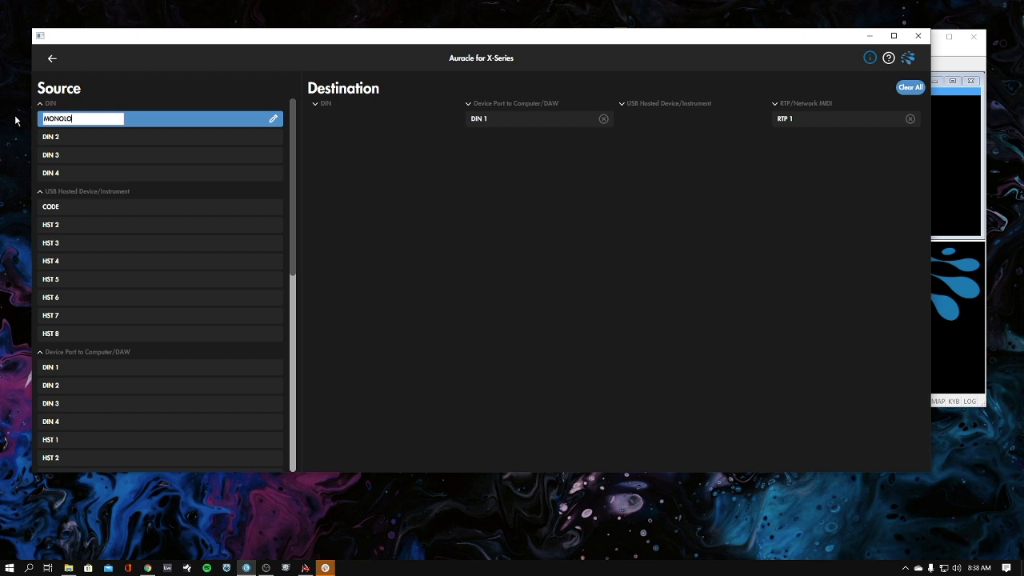
{"action": "type", "text": "GUE"}
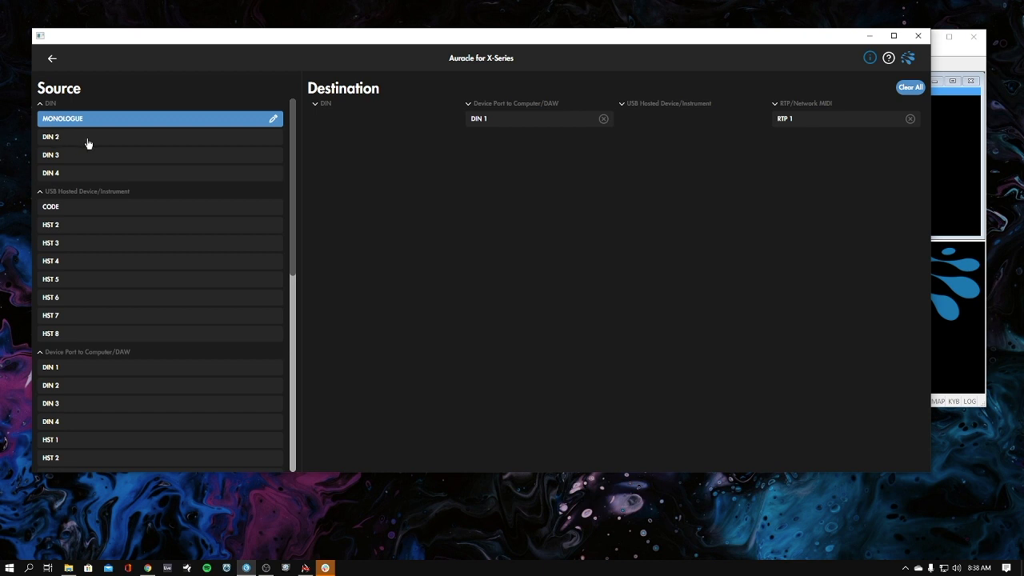
{"action": "left_click", "coordinate": [51, 136]}
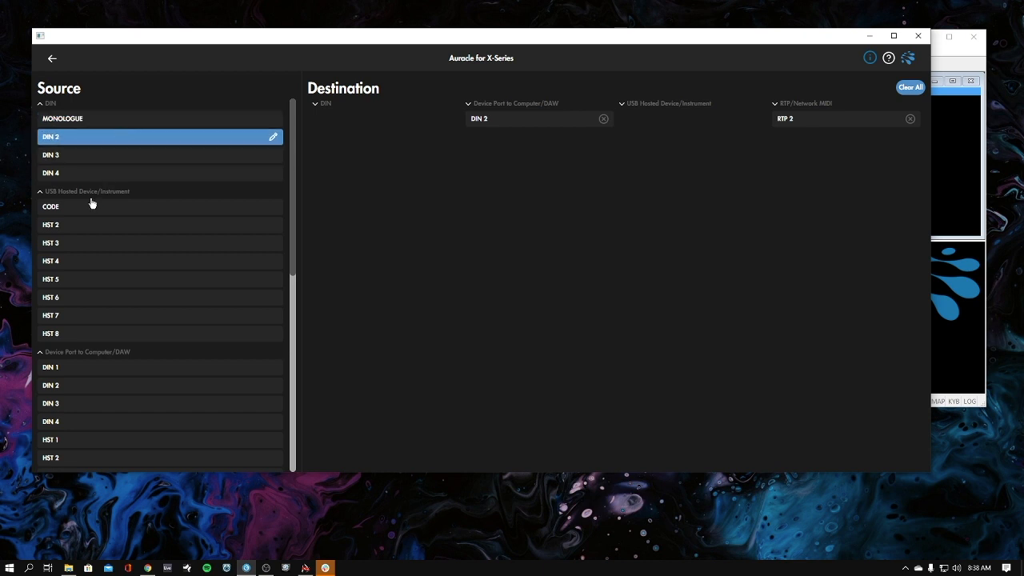
{"action": "mouse_move", "coordinate": [86, 211]}
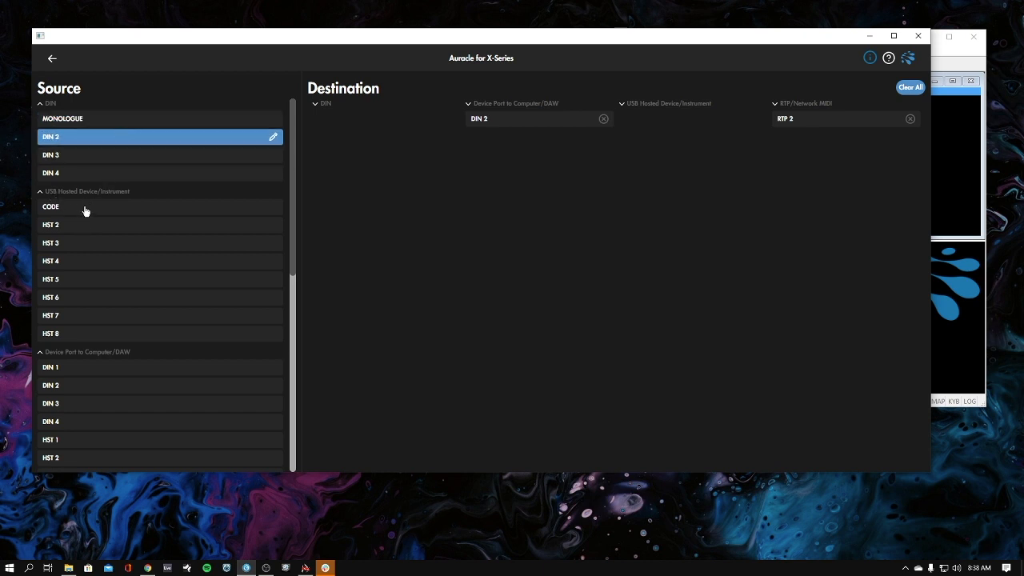
{"action": "left_click", "coordinate": [80, 207]}
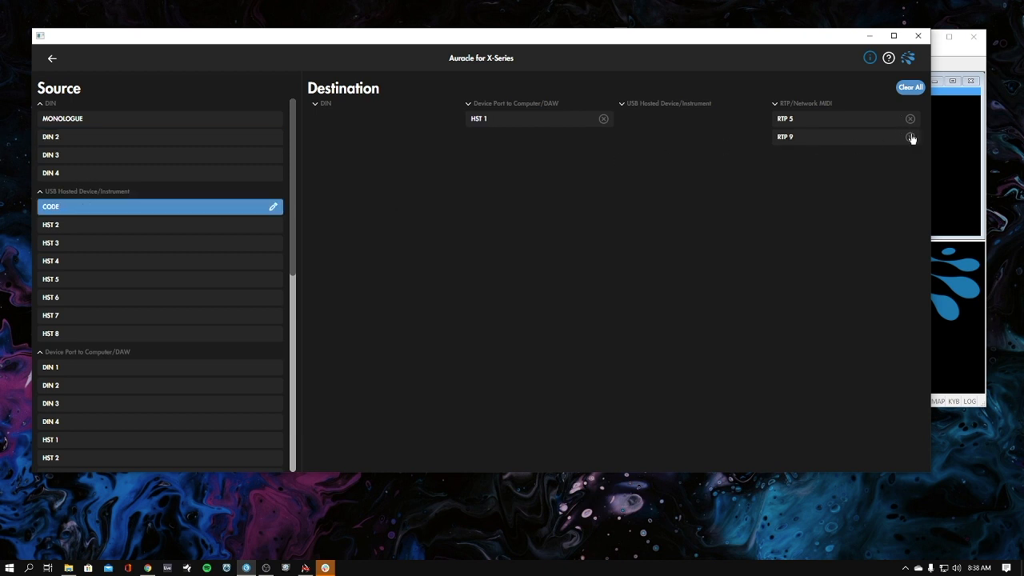
Drop RTP 9 from CODE's destinations and send CORE to the MONOLOGUE DIN destination
{"action": "left_click", "coordinate": [911, 138]}
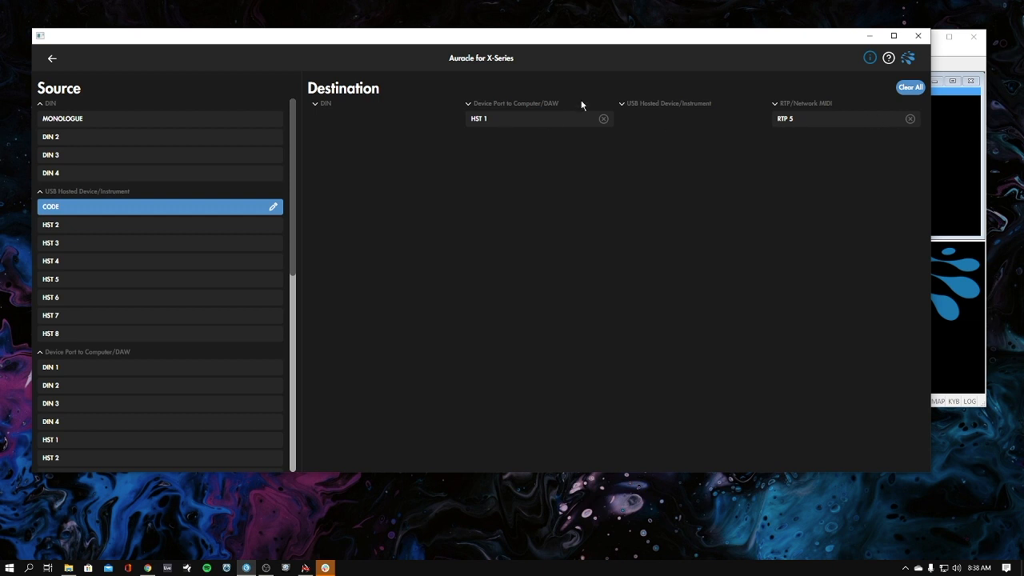
{"action": "mouse_move", "coordinate": [301, 173]}
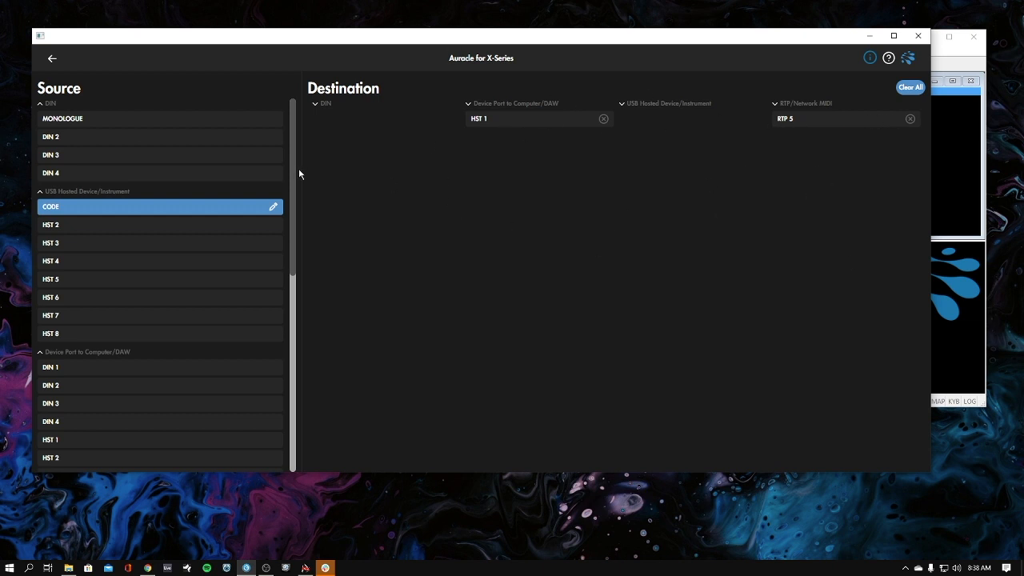
{"action": "mouse_move", "coordinate": [792, 110]}
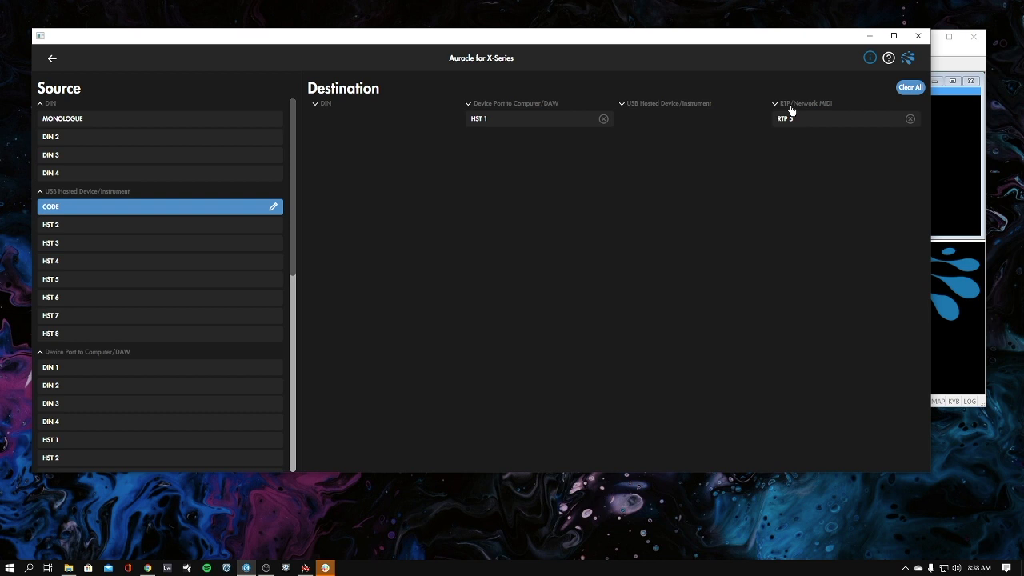
{"action": "mouse_move", "coordinate": [554, 106]}
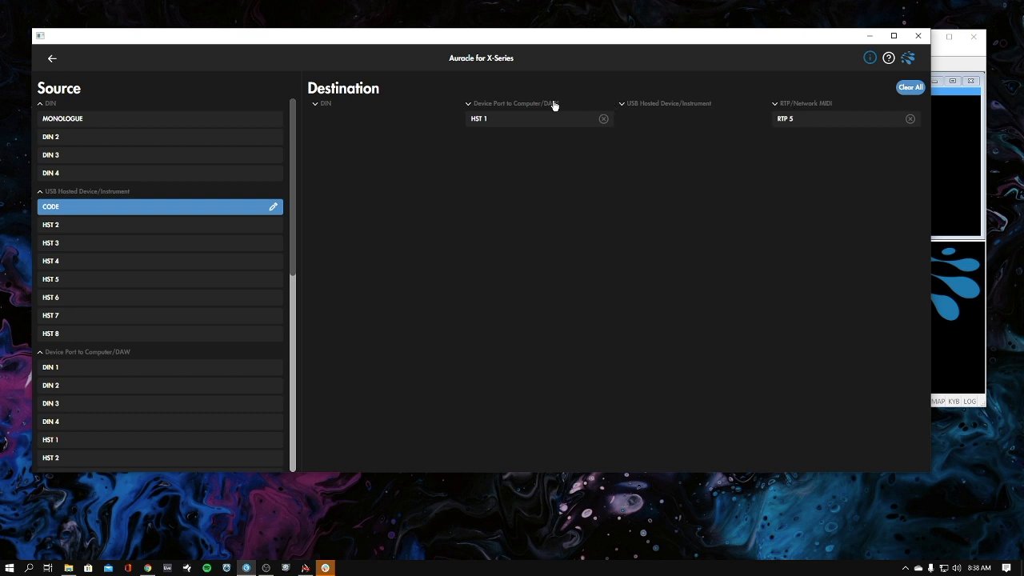
{"action": "mouse_move", "coordinate": [324, 110]}
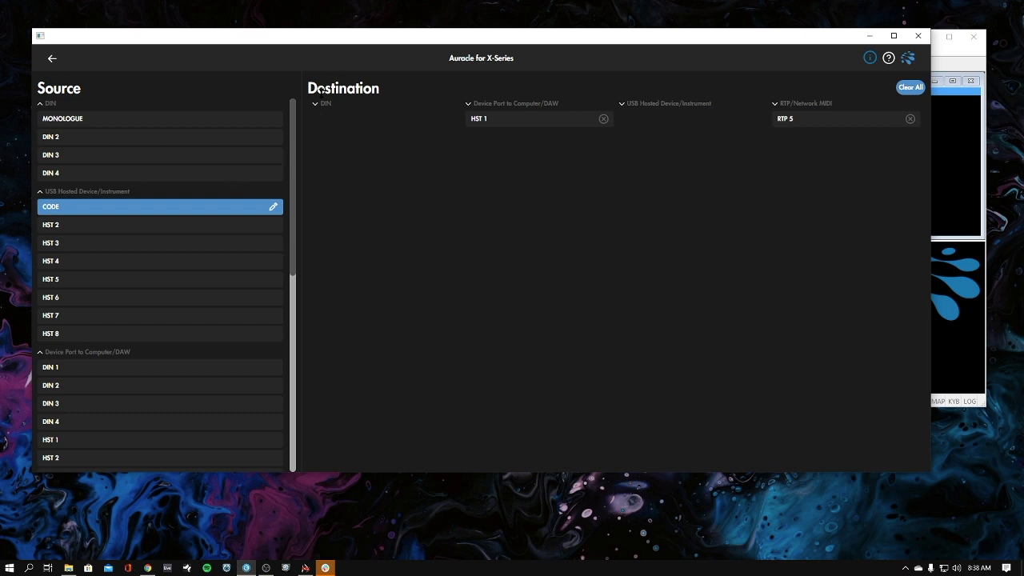
{"action": "left_click", "coordinate": [315, 102]}
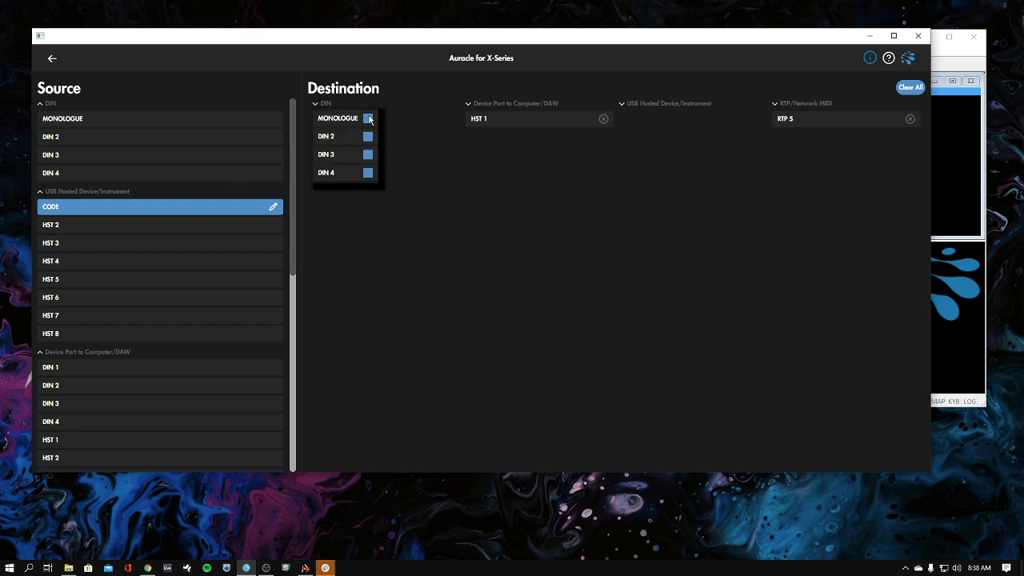
{"action": "left_click", "coordinate": [368, 119]}
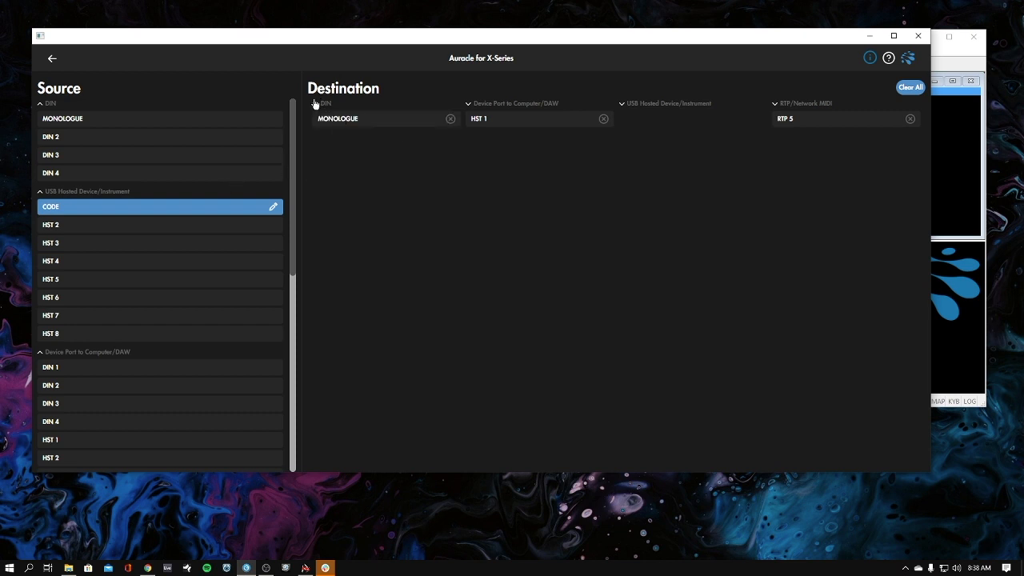
{"action": "mouse_move", "coordinate": [365, 141]}
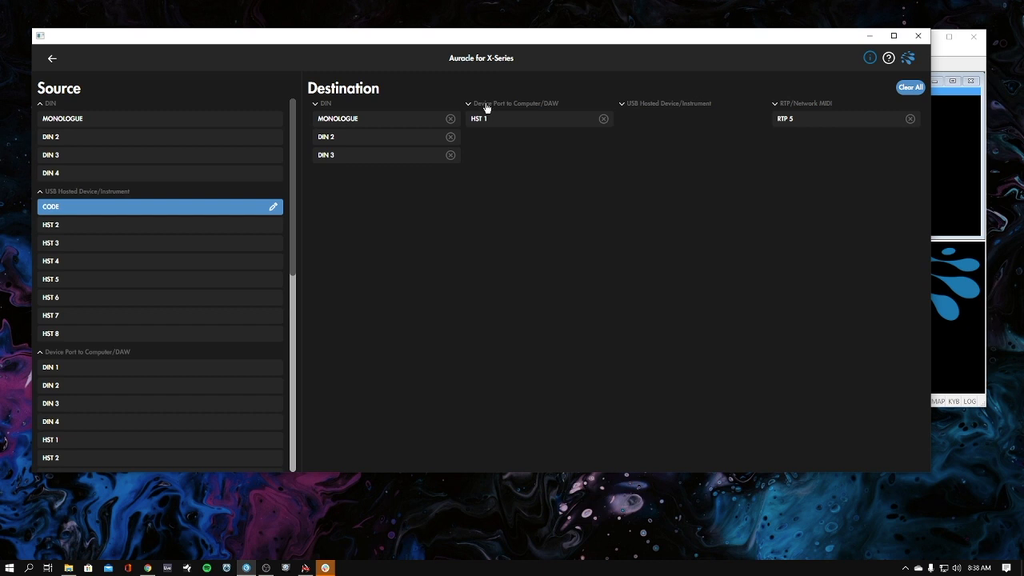
Send CORE to the USB-hosted devices HST 3 and HST 2
{"action": "left_click", "coordinate": [469, 102]}
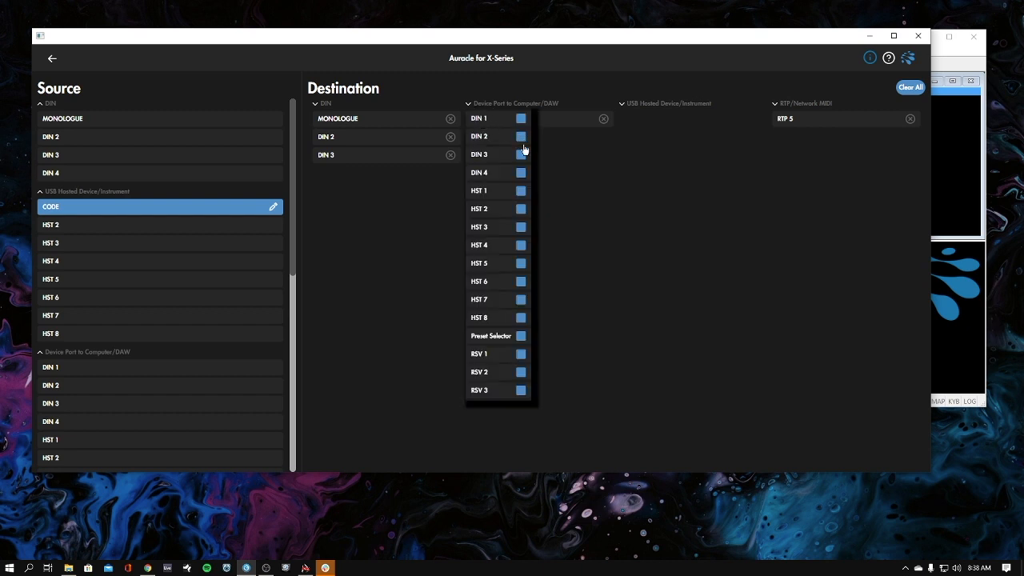
{"action": "left_click", "coordinate": [669, 103]}
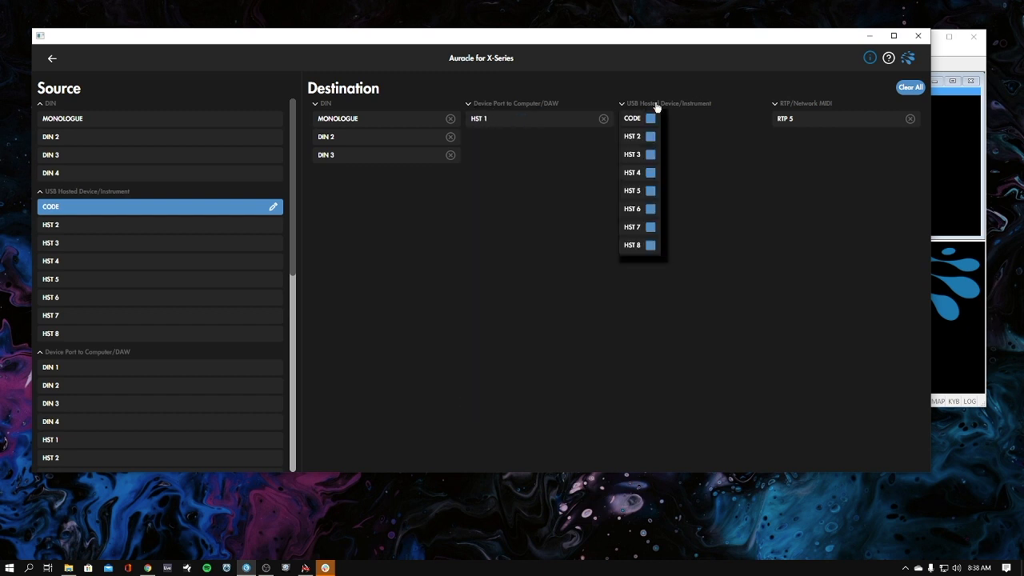
{"action": "left_click", "coordinate": [649, 118]}
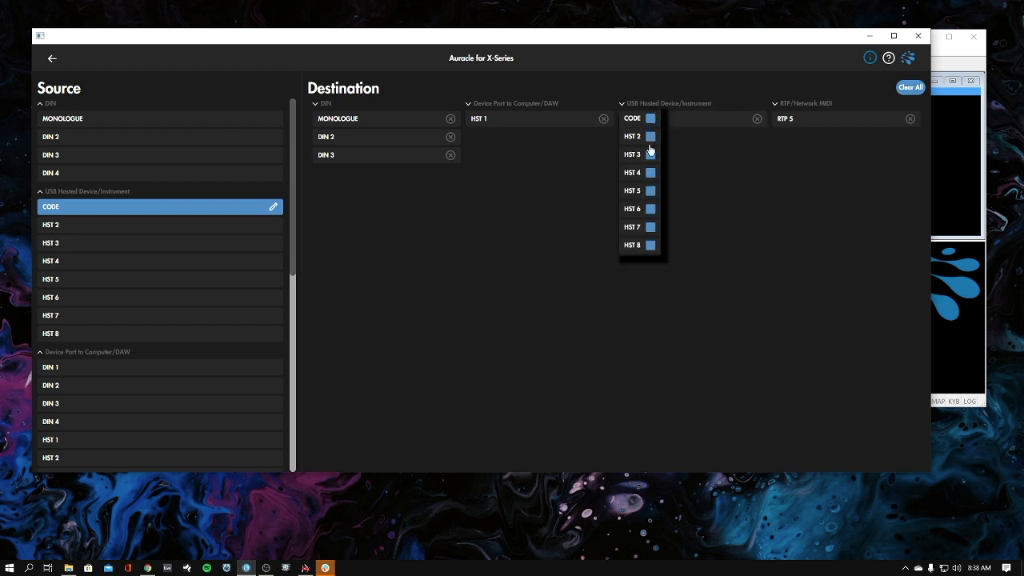
{"action": "left_click", "coordinate": [649, 154]}
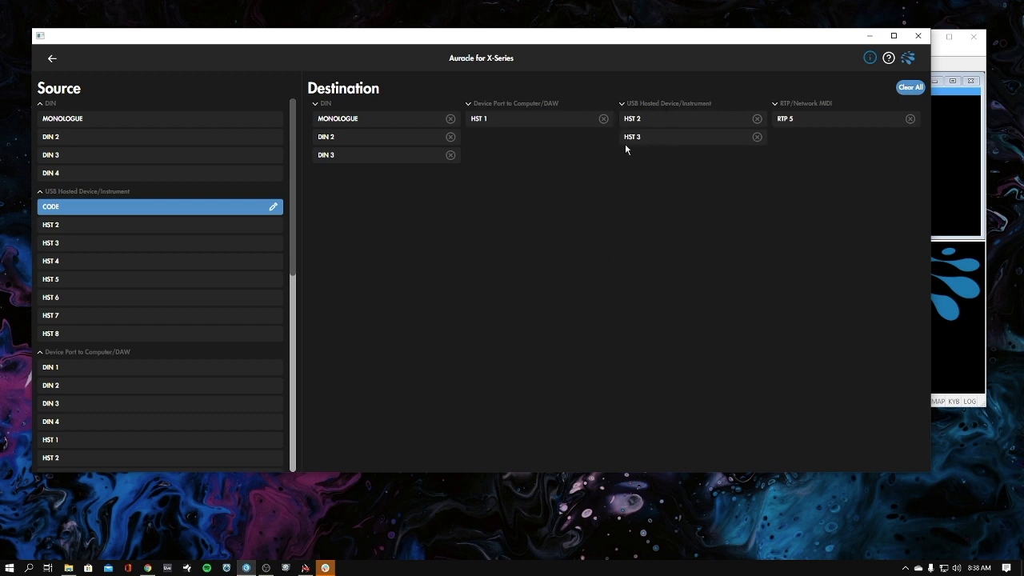
{"action": "mouse_move", "coordinate": [51, 206]}
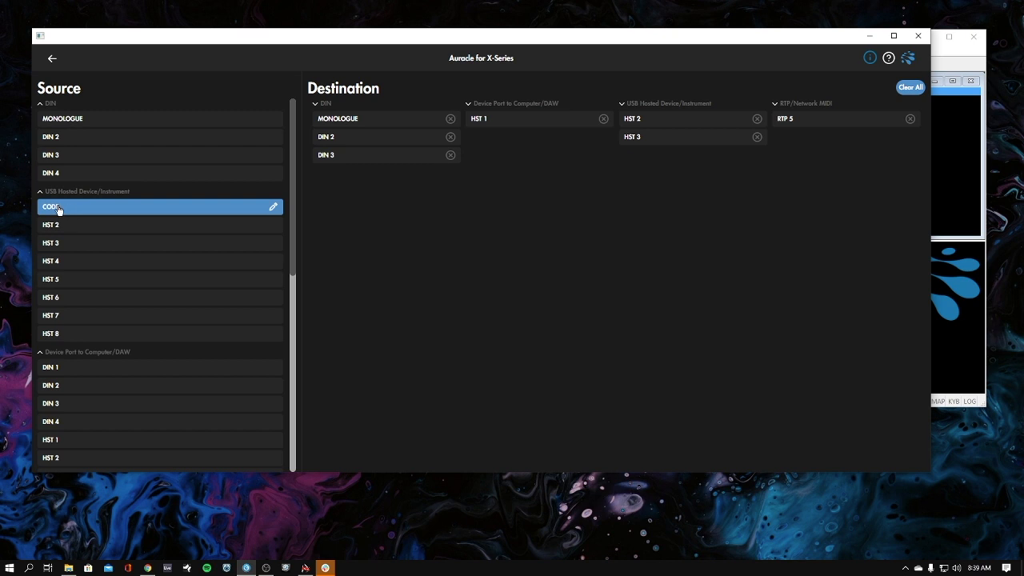
{"action": "mouse_move", "coordinate": [308, 102]}
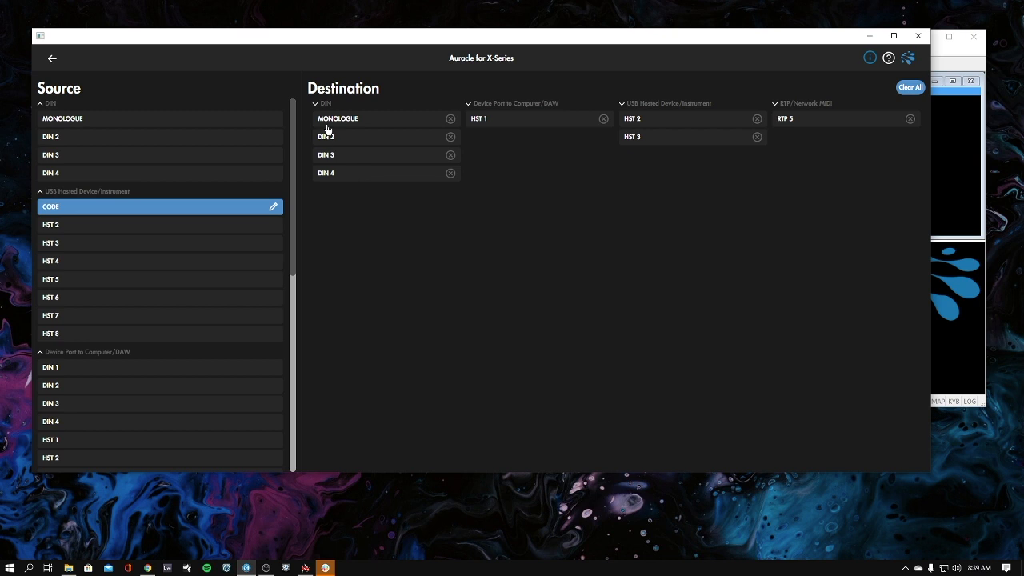
{"action": "mouse_move", "coordinate": [669, 104]}
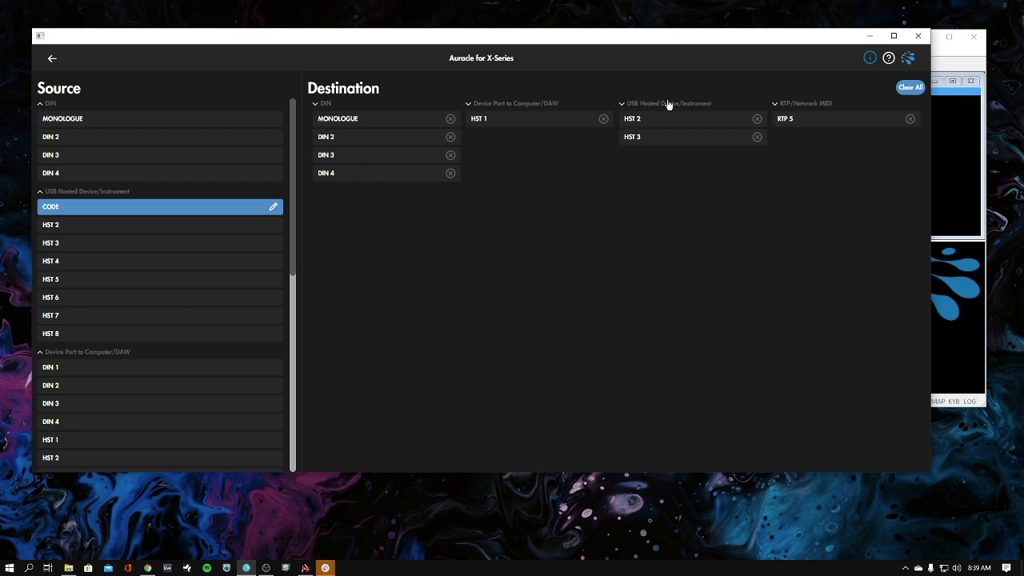
{"action": "mouse_move", "coordinate": [664, 134]}
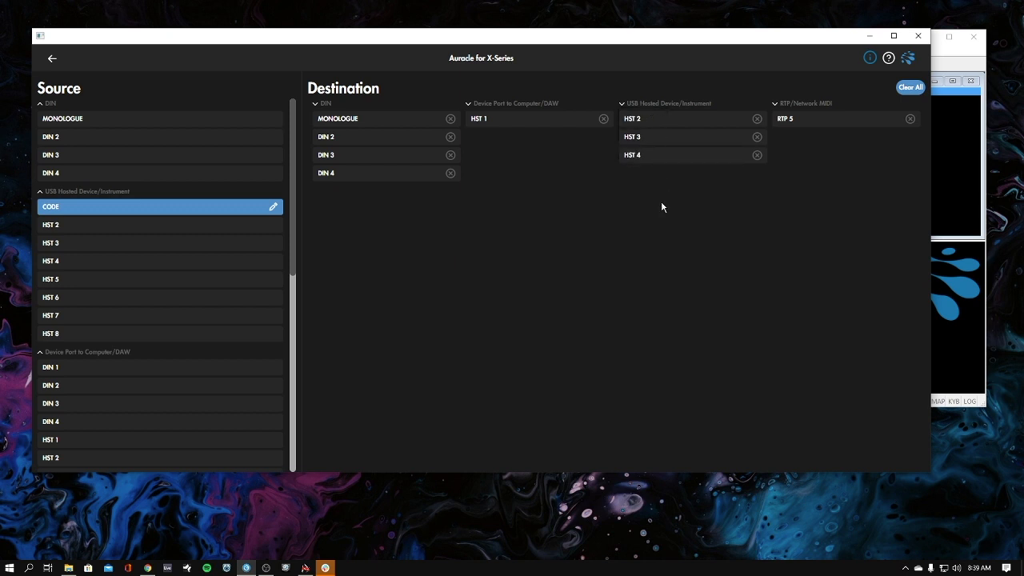
{"action": "mouse_move", "coordinate": [615, 195]}
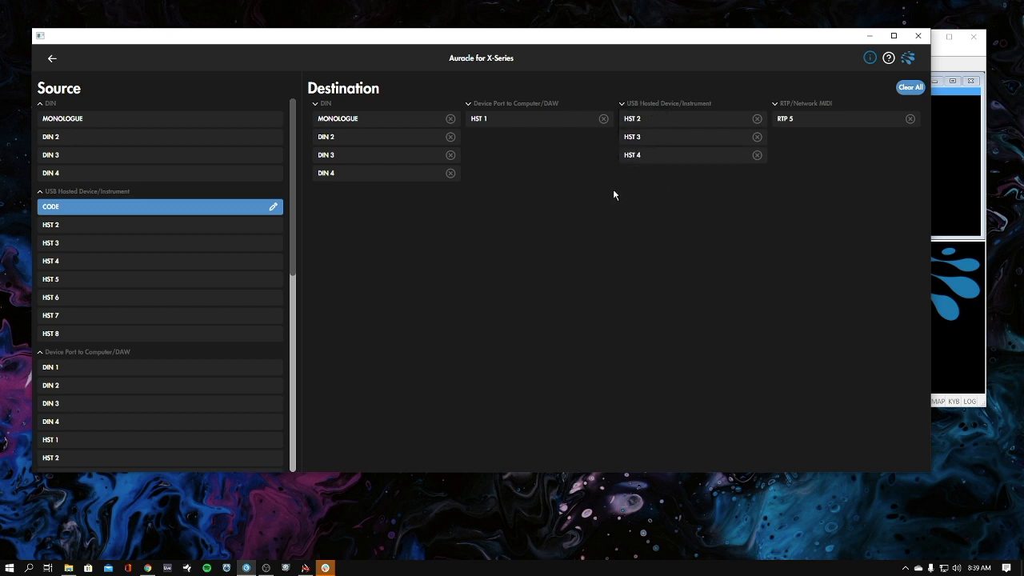
{"action": "mouse_move", "coordinate": [128, 223]}
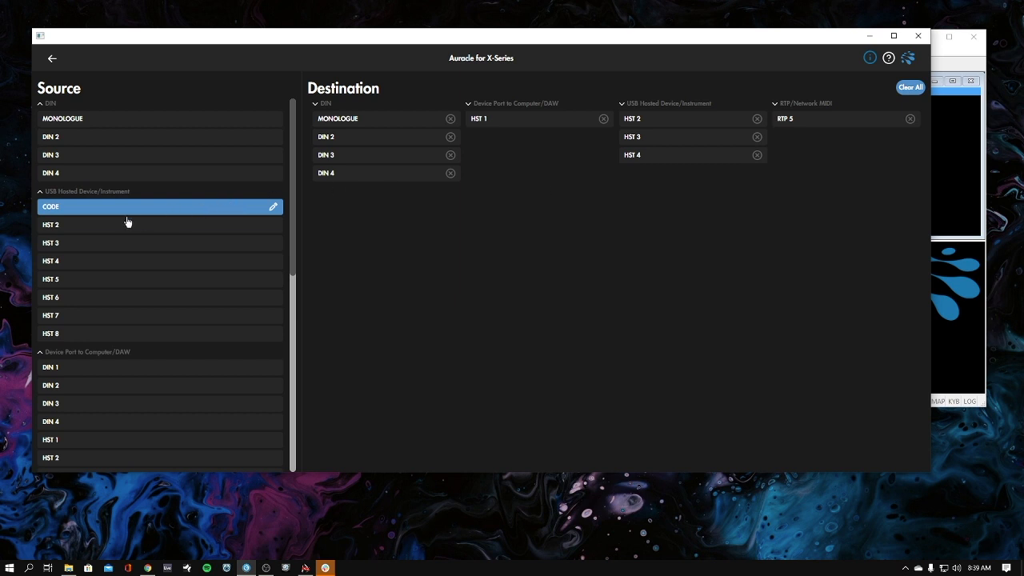
{"action": "mouse_move", "coordinate": [90, 212]}
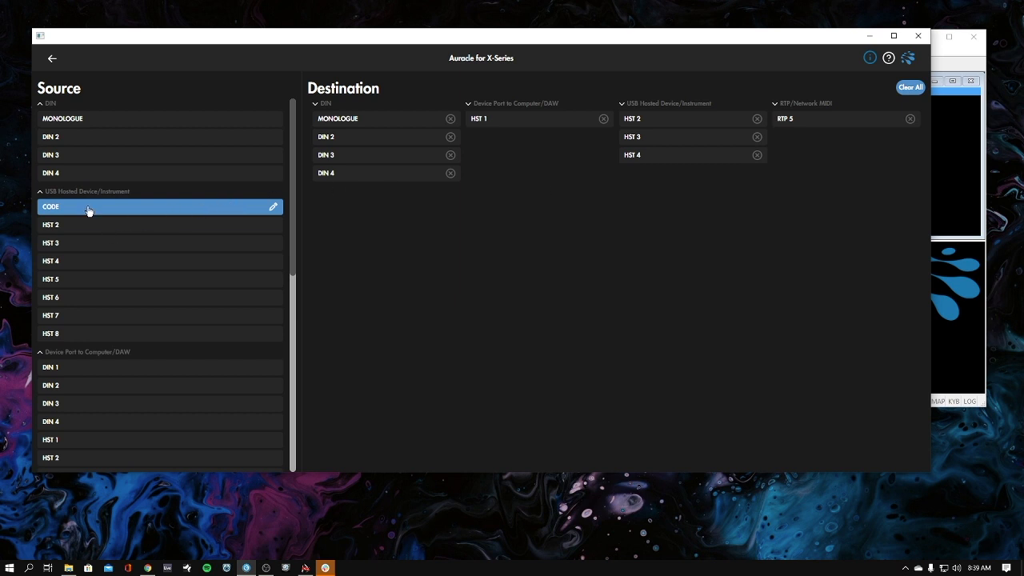
{"action": "mouse_move", "coordinate": [74, 211]}
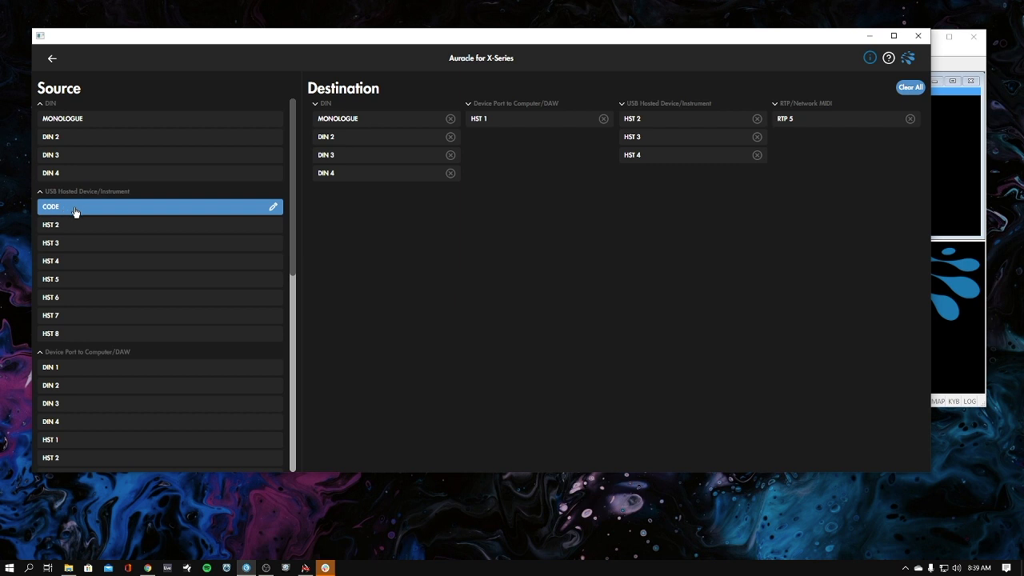
Remove CORE's DIN and USB-hosted routings, leaving HST 1 and RTP 5, then view MONOLOGUE's routing
{"action": "left_click", "coordinate": [451, 138]}
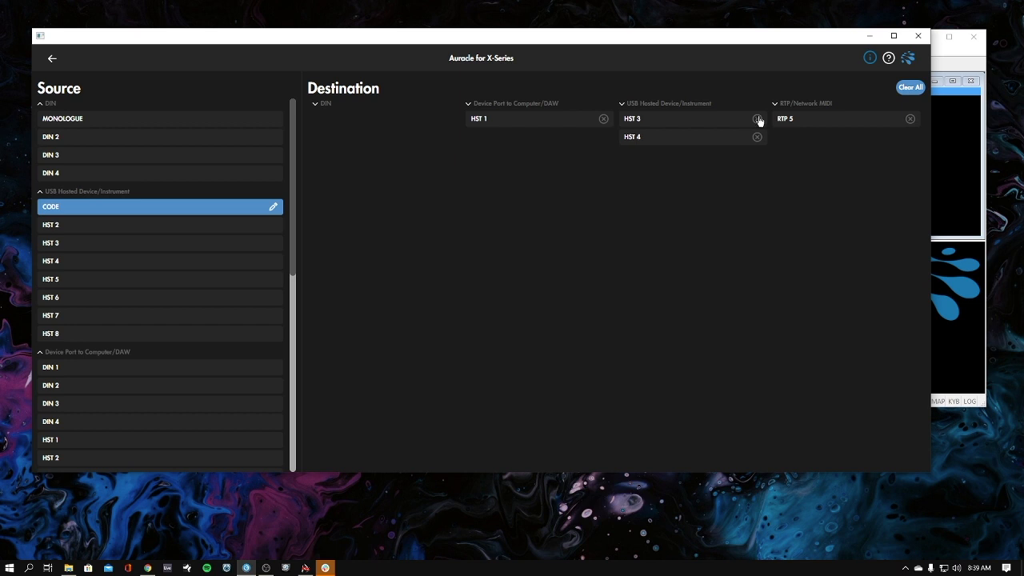
{"action": "left_click", "coordinate": [757, 119]}
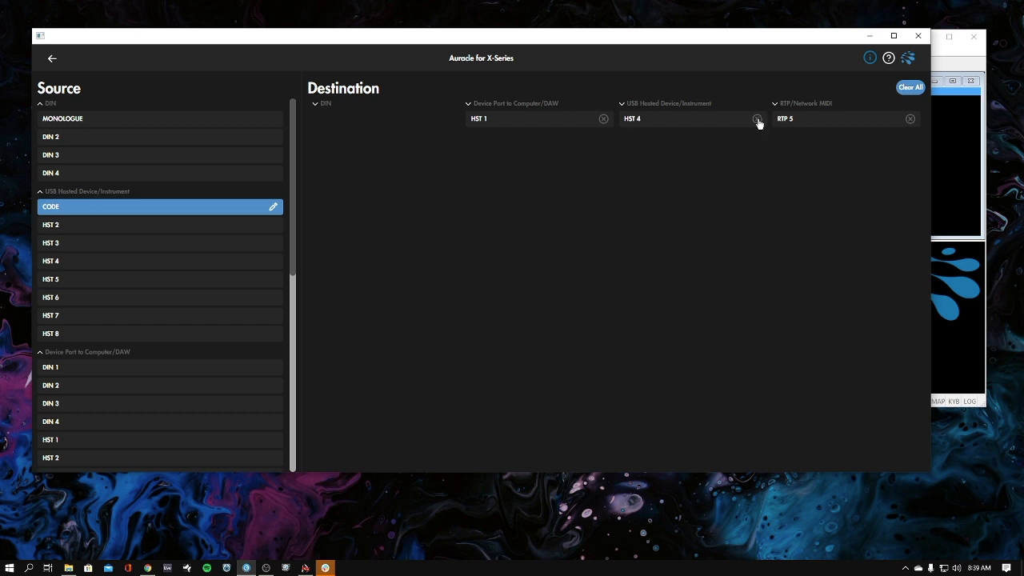
{"action": "left_click", "coordinate": [755, 118]}
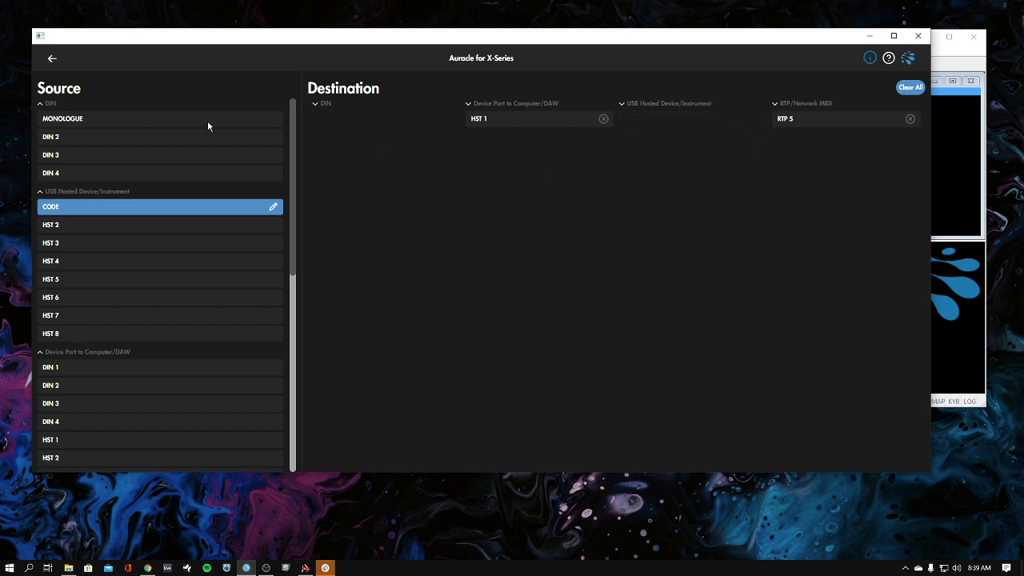
{"action": "left_click", "coordinate": [160, 118]}
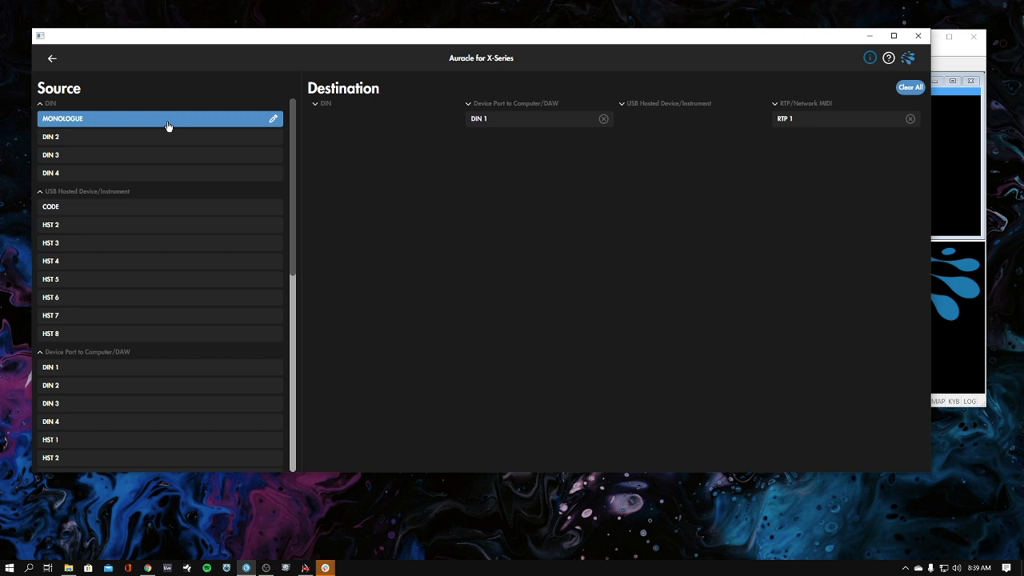
{"action": "mouse_move", "coordinate": [192, 128]}
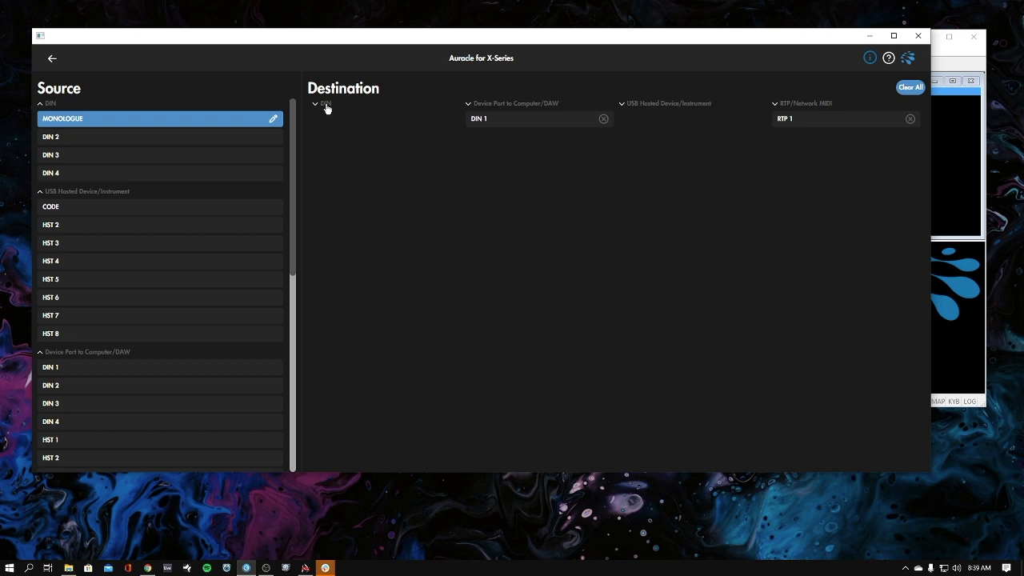
Route MONOLOGUE to DIN 2 and DIN 3 and to hosted device HST 4
{"action": "left_click", "coordinate": [314, 102]}
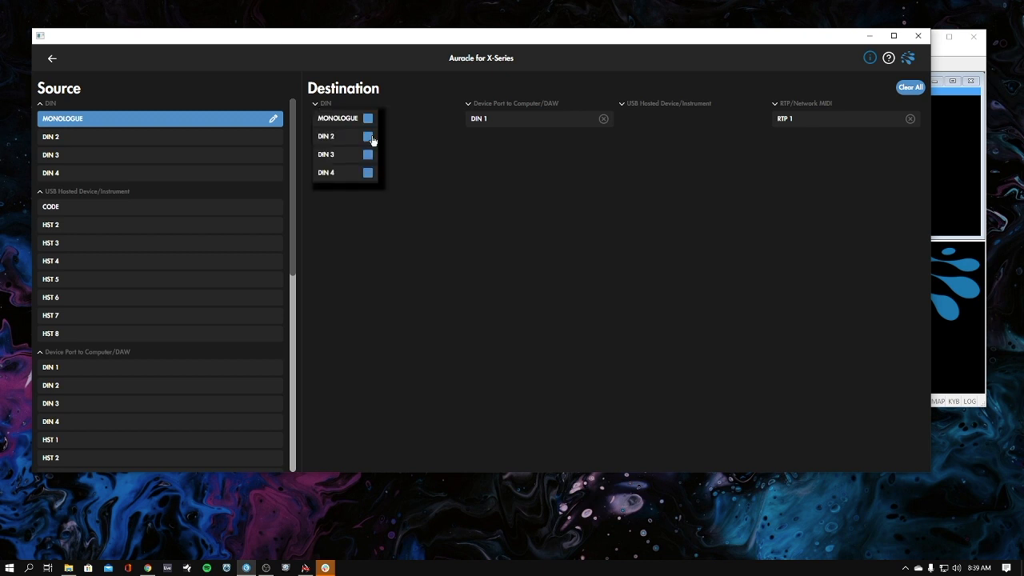
{"action": "left_click", "coordinate": [368, 136]}
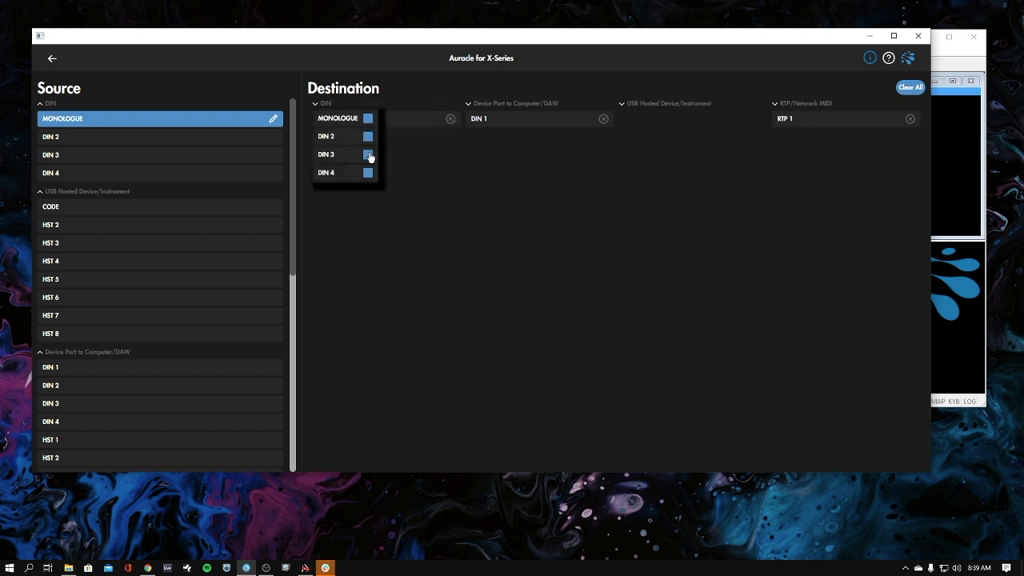
{"action": "left_click", "coordinate": [368, 154]}
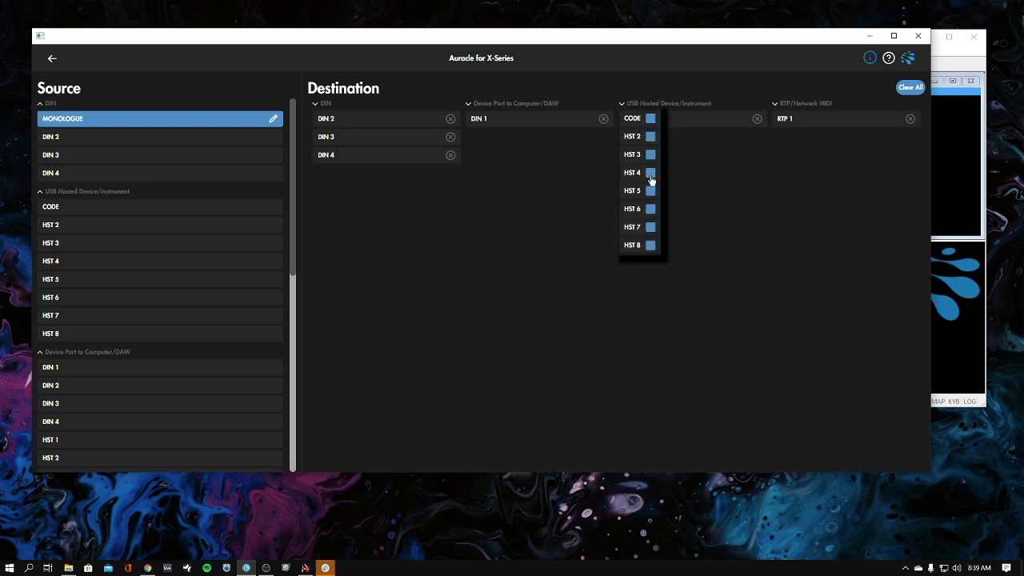
{"action": "left_click", "coordinate": [651, 173]}
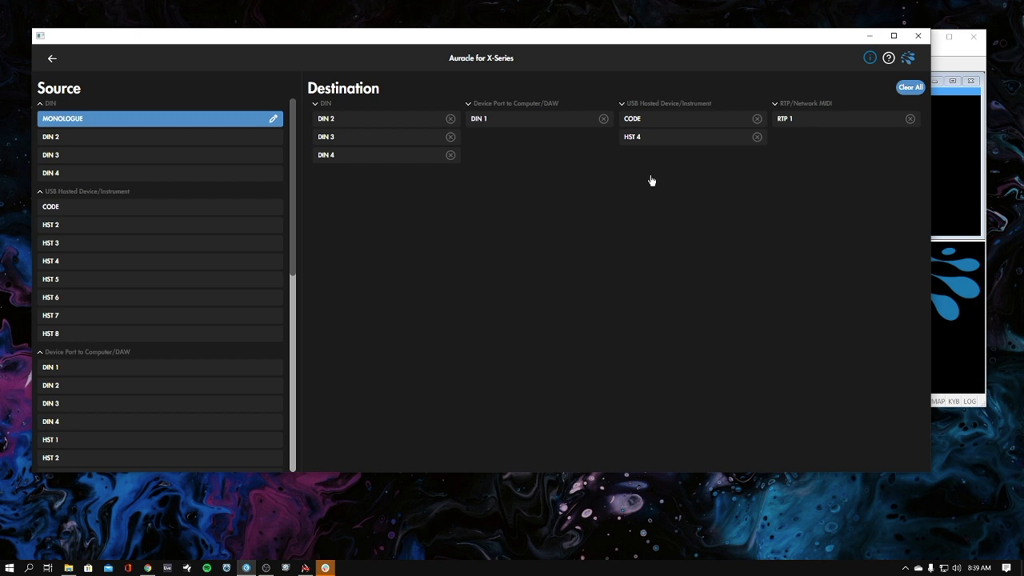
{"action": "mouse_move", "coordinate": [156, 258]}
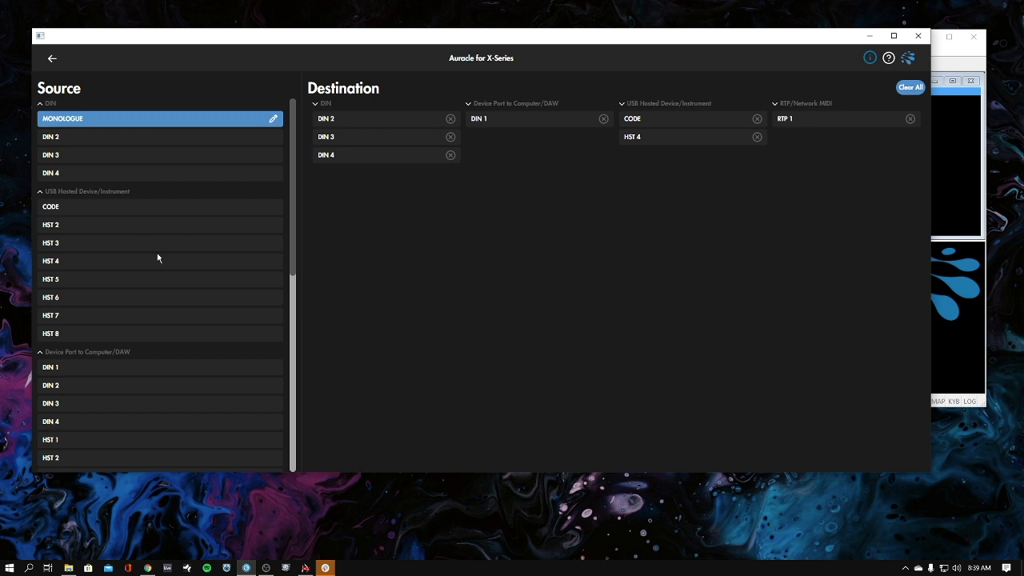
{"action": "scroll", "scroll_direction": "down", "scroll_amount": 3}
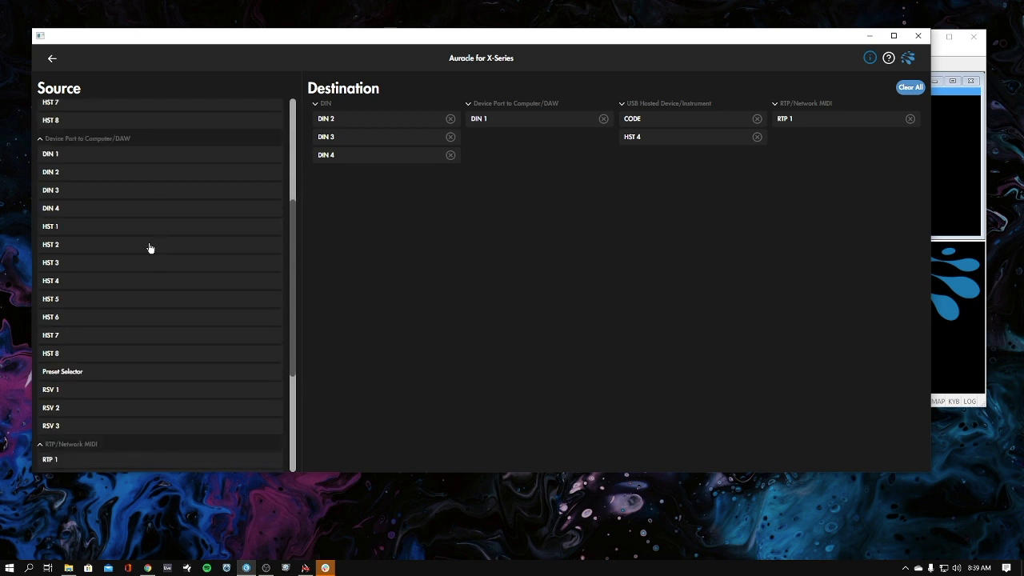